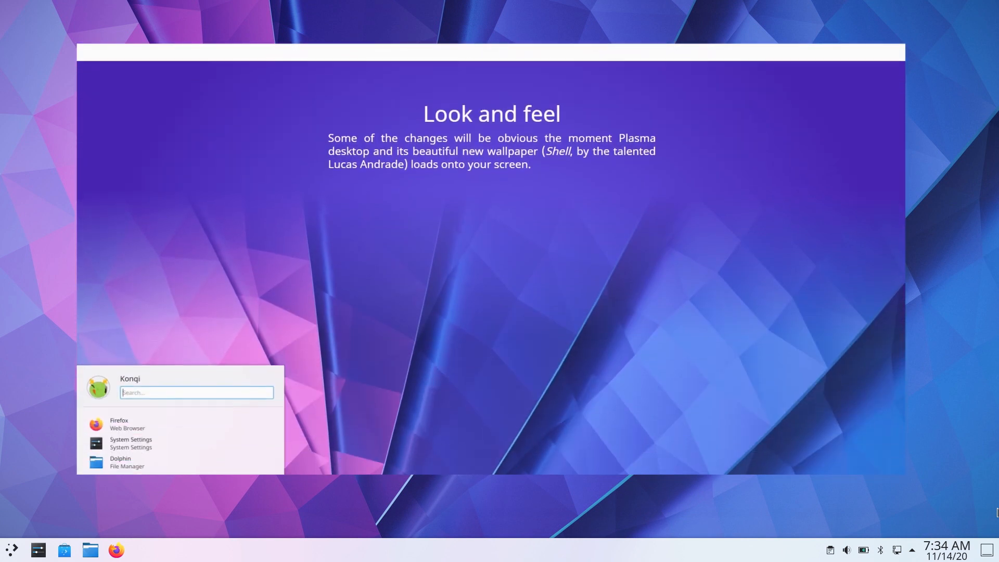
Step: Scroll the Plasma 5.20 announcement past KWin and Notifications to the Disks & Devices screenshot
scroll(down, 3)
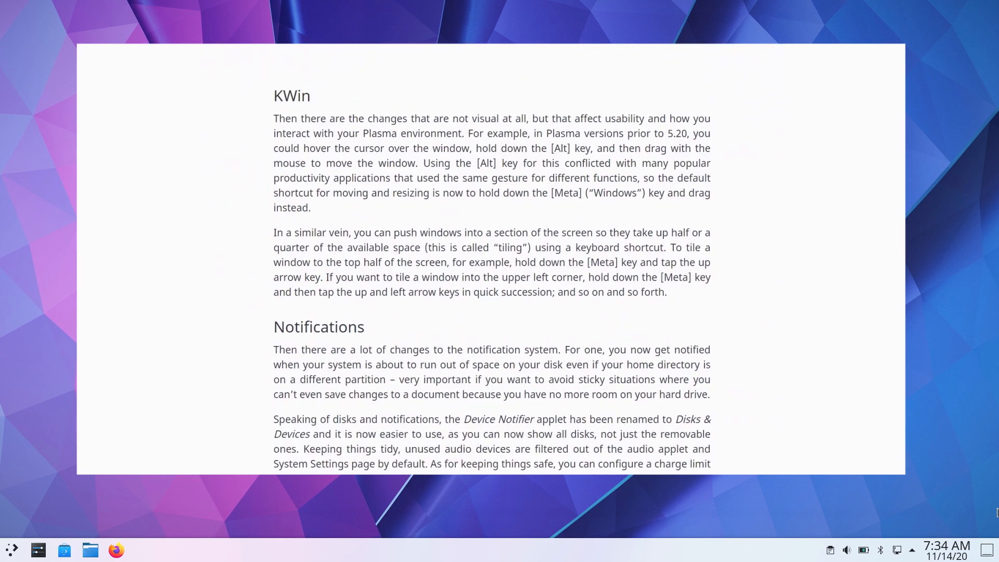
scroll(down, 3)
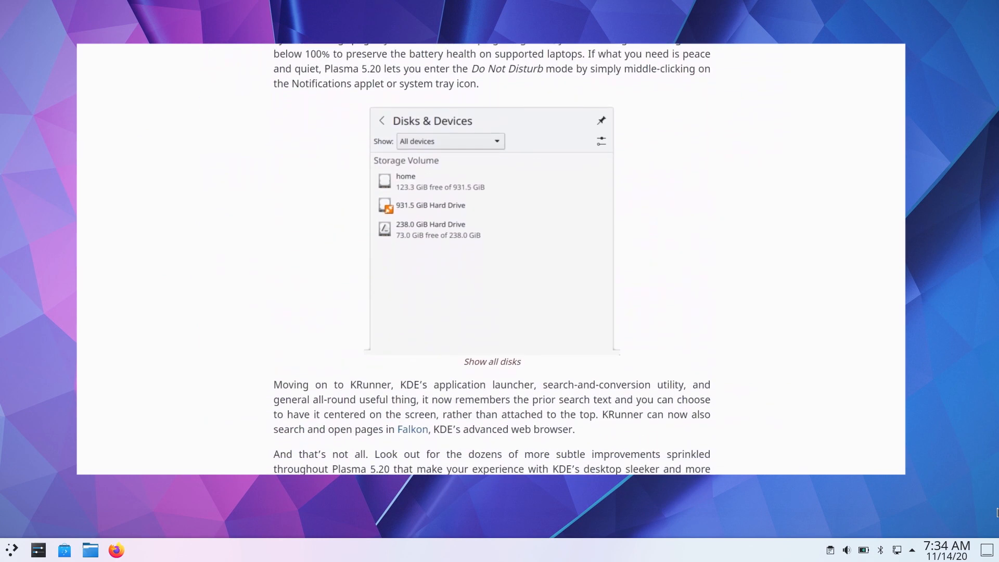
click(11, 549)
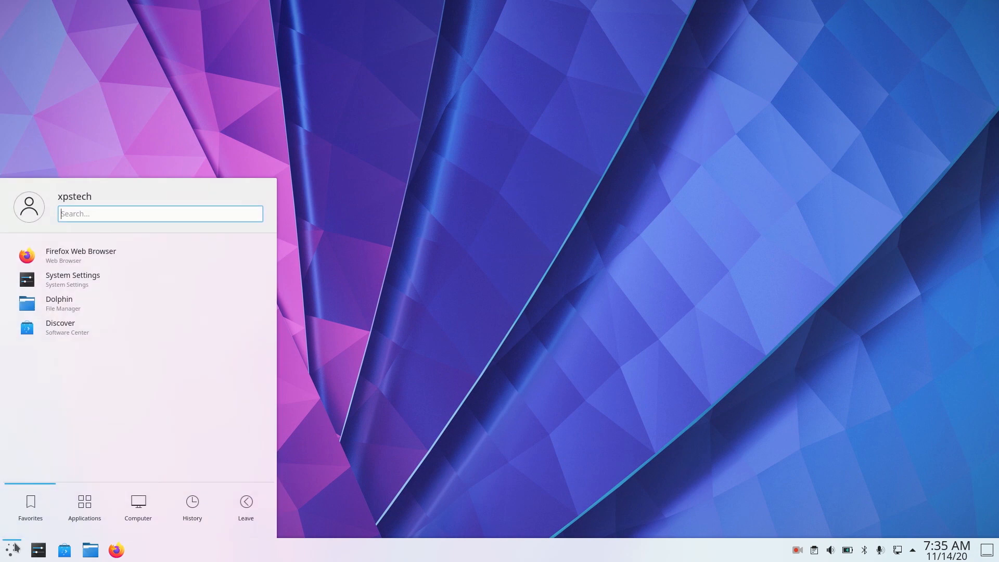
click(84, 506)
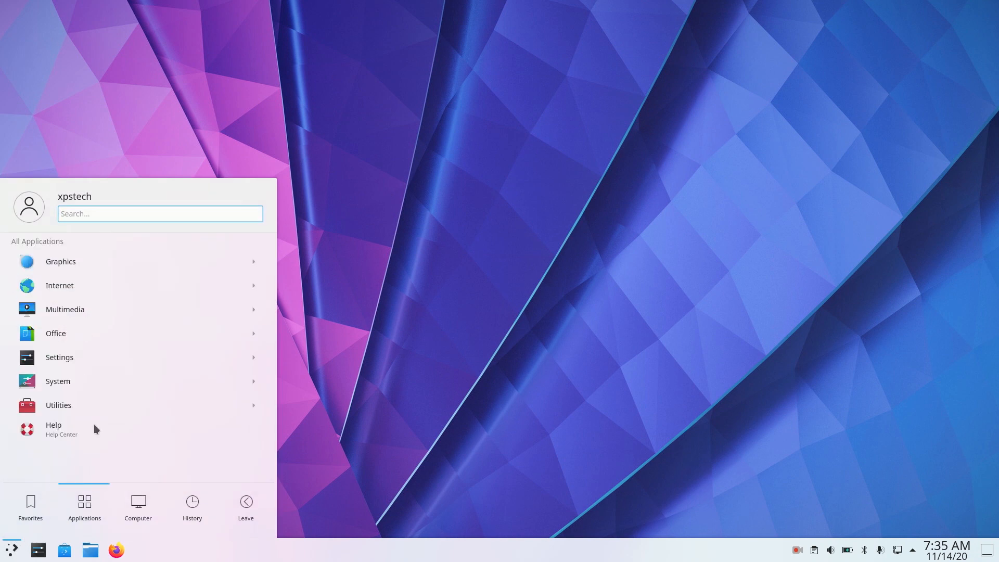
click(55, 332)
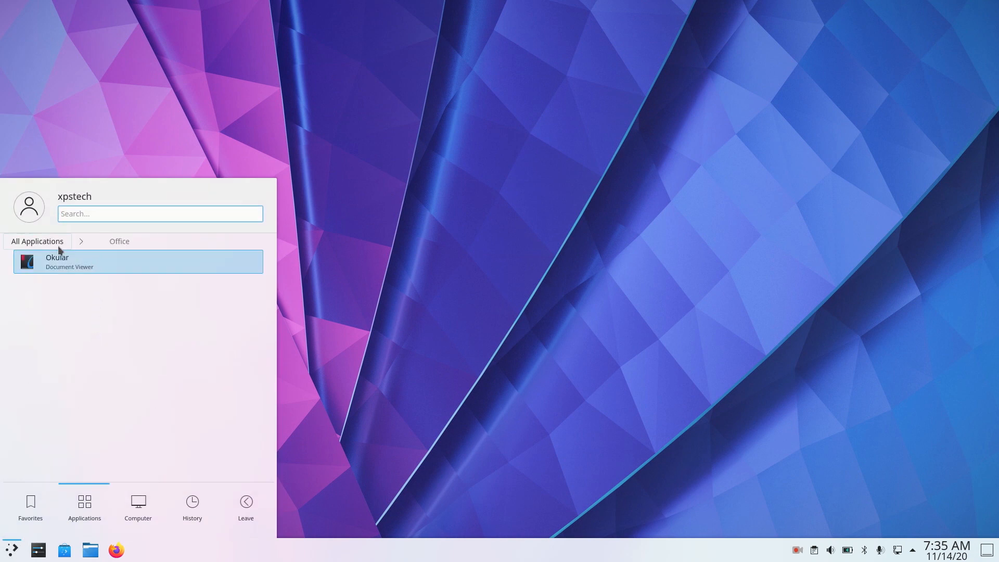
click(137, 506)
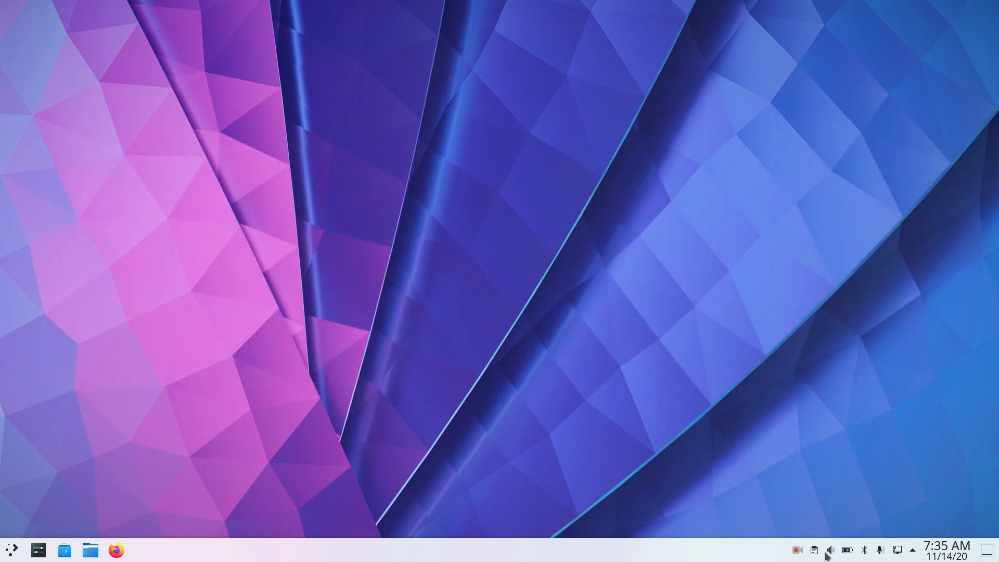
Step: View GNOME's calendar with notifications and the Activities overview with the applications grid
click(899, 549)
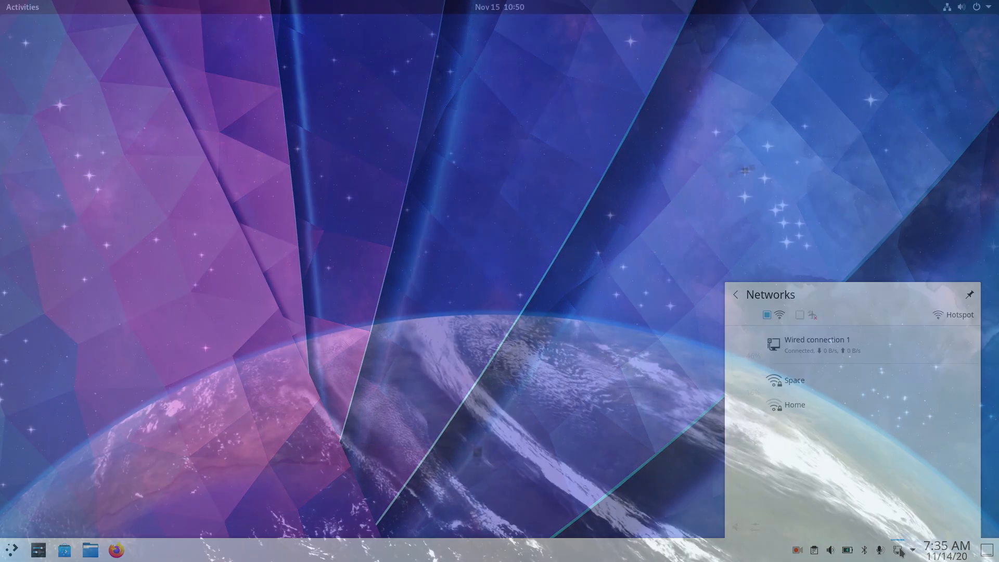
click(499, 6)
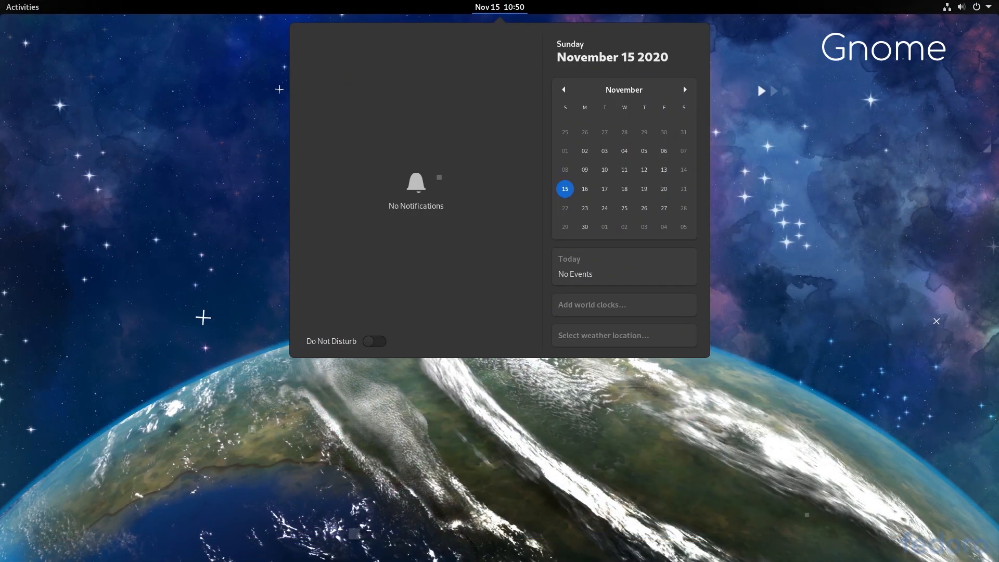
click(22, 6)
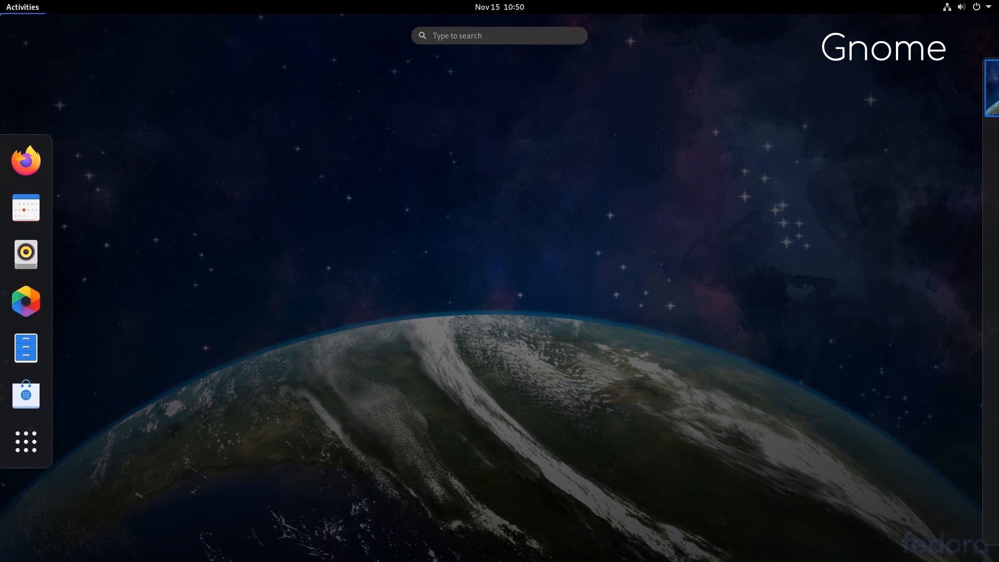
mouse_move(25, 440)
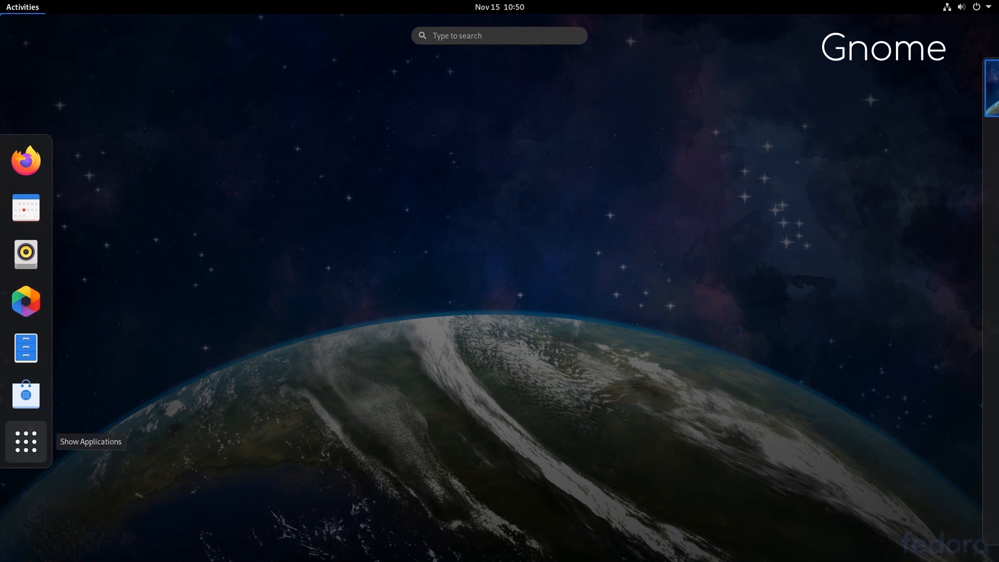
click(25, 441)
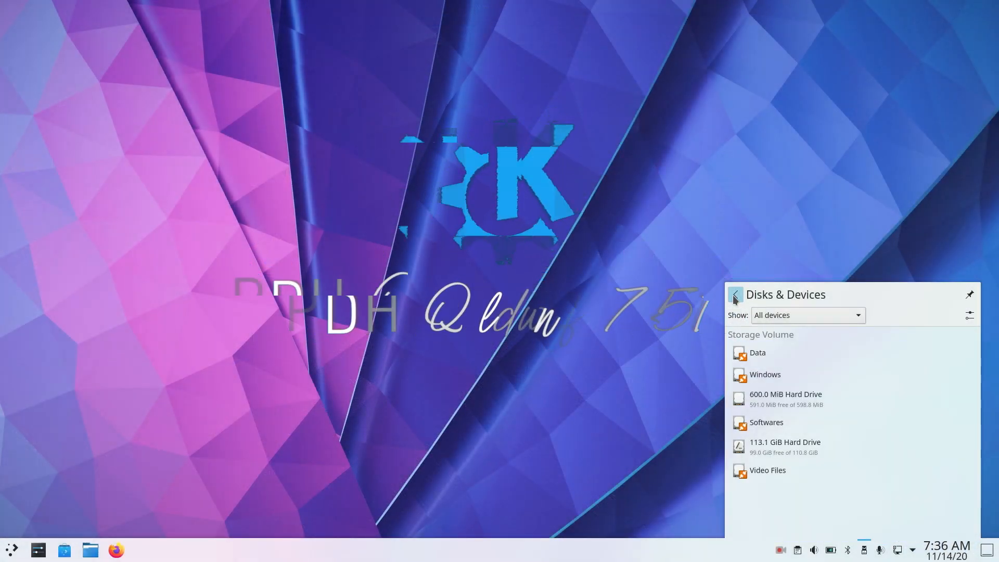
Step: Leave the Disks & Devices list and launch System Settings from the panel
click(945, 550)
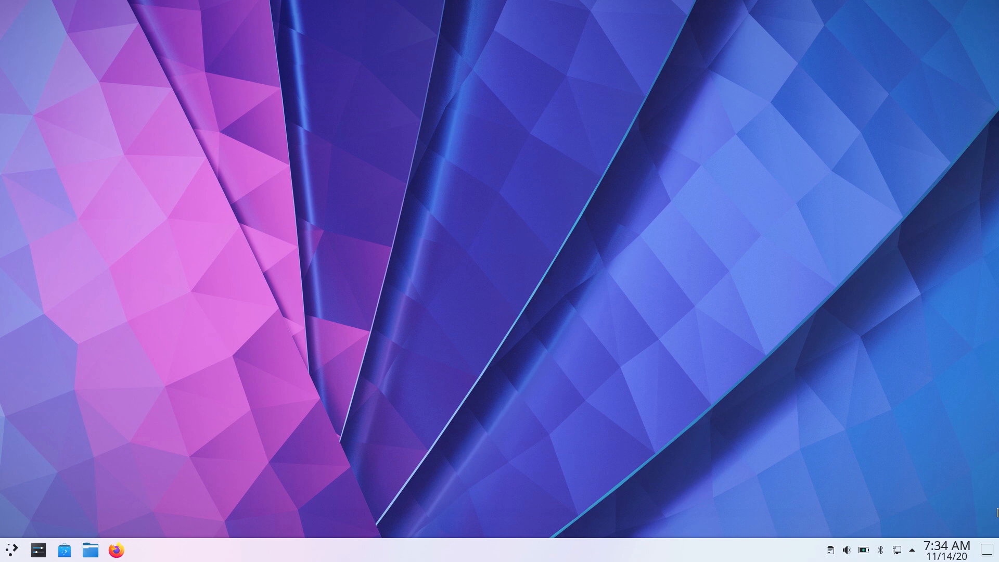
click(116, 549)
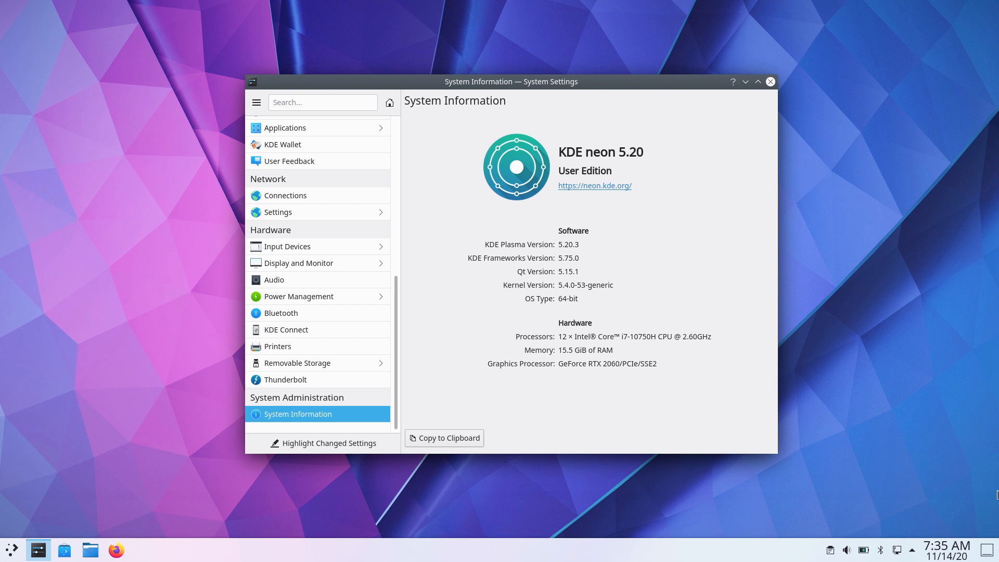
Step: Browse the launcher's favourites and the Computer tab's apps and places, then dismiss it
click(12, 549)
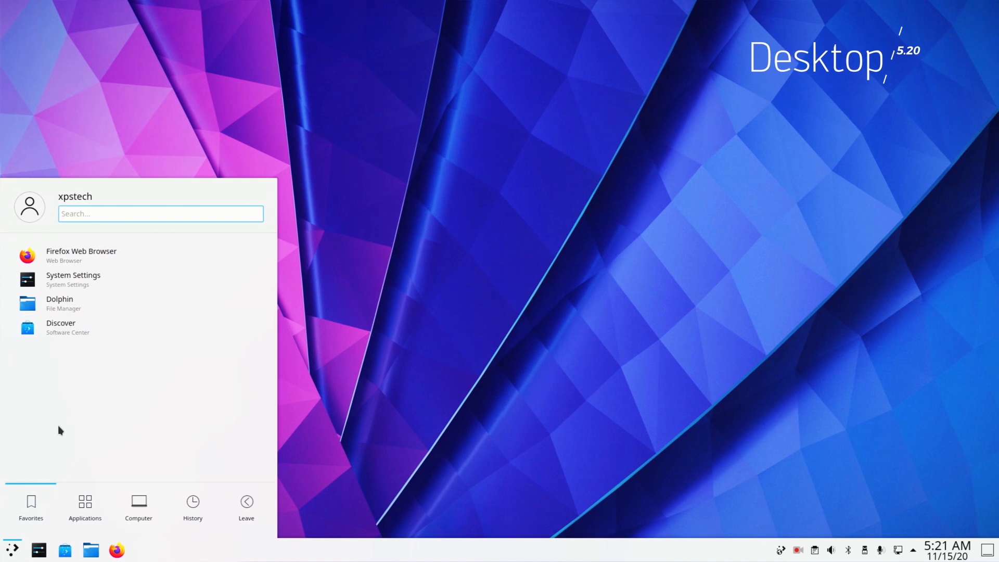
click(138, 506)
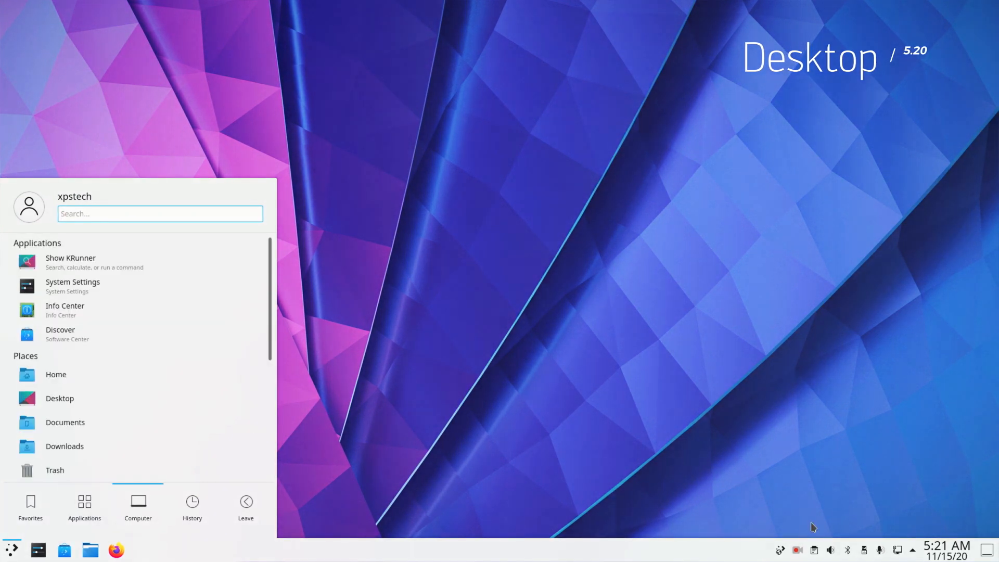
click(945, 550)
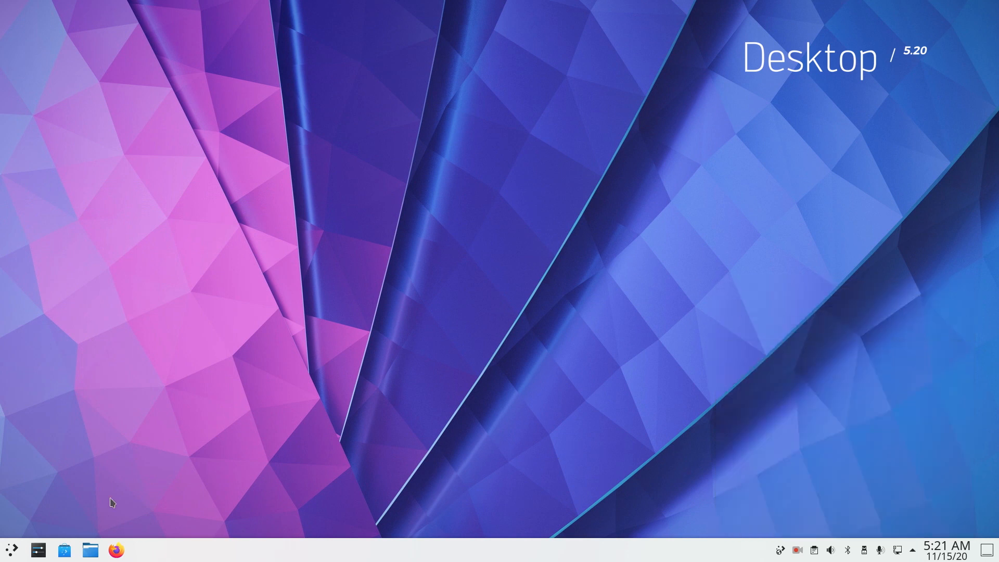
mouse_move(67, 468)
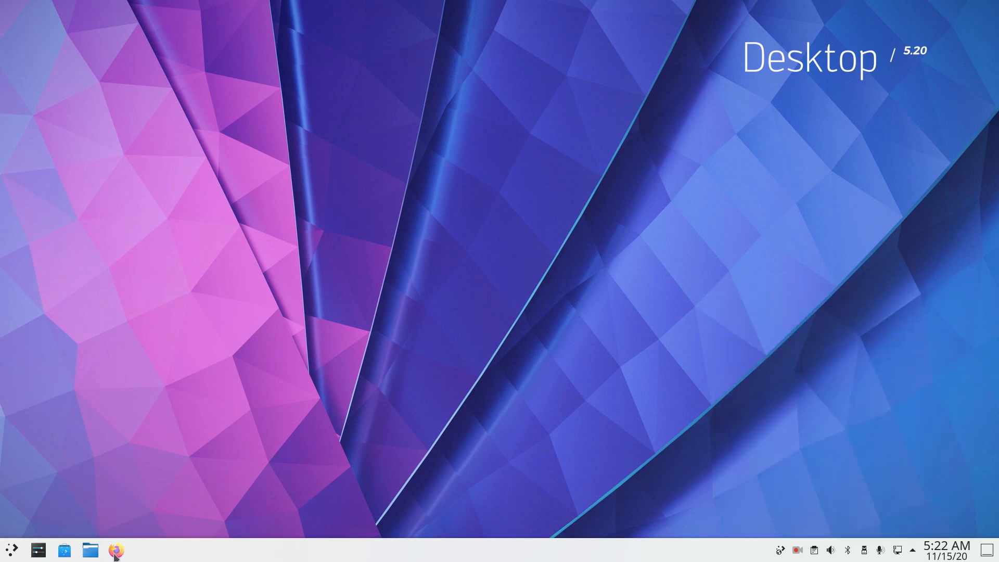
mouse_move(11, 549)
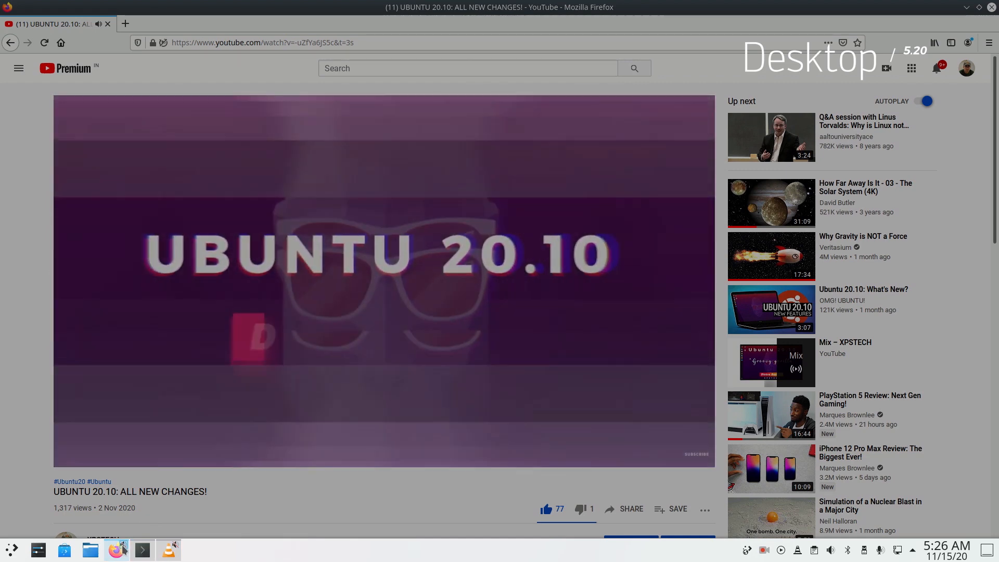
mouse_move(168, 550)
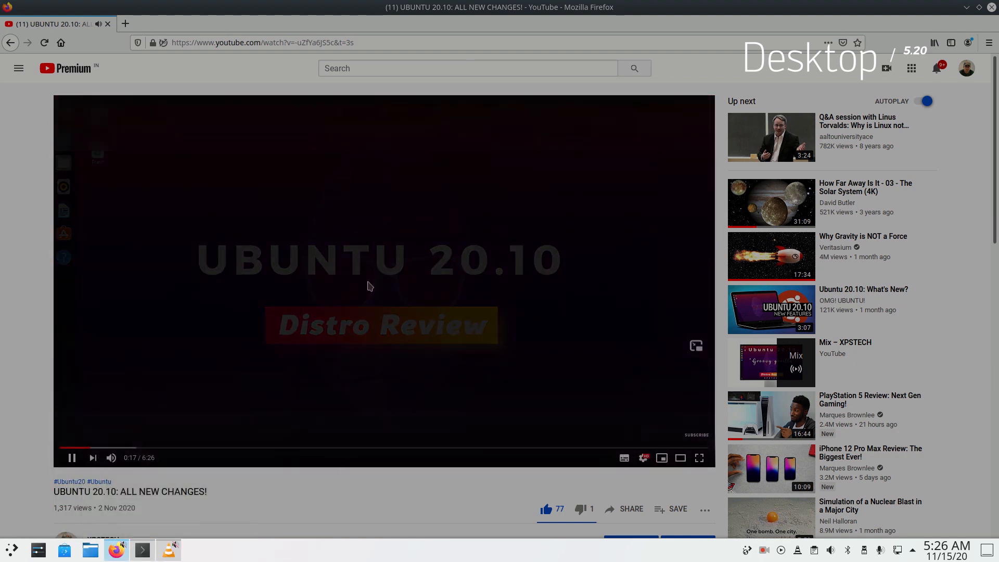
Step: Play the Ubuntu 20.10 video, then minimize Firefox leaving System Settings in front
click(125, 24)
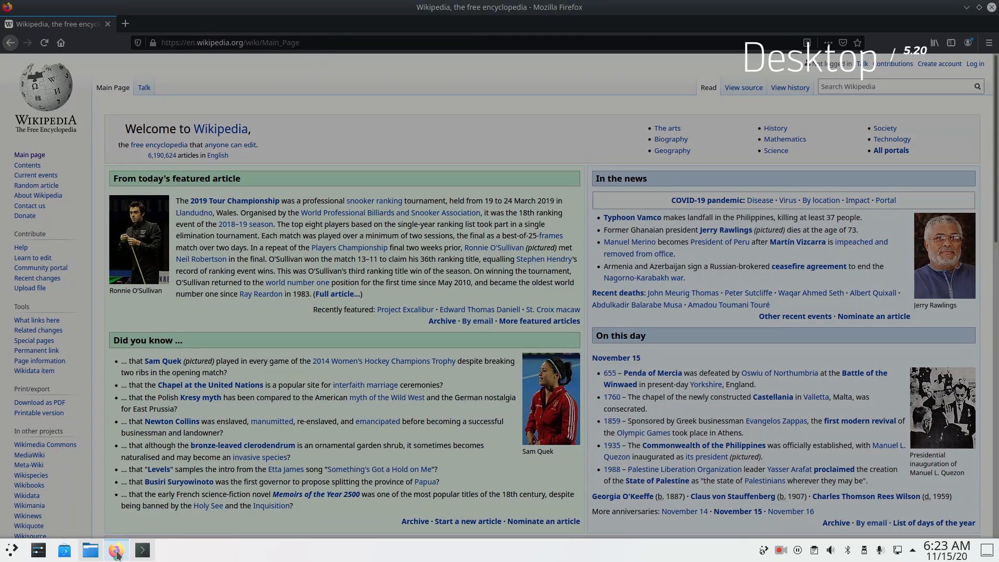
click(116, 549)
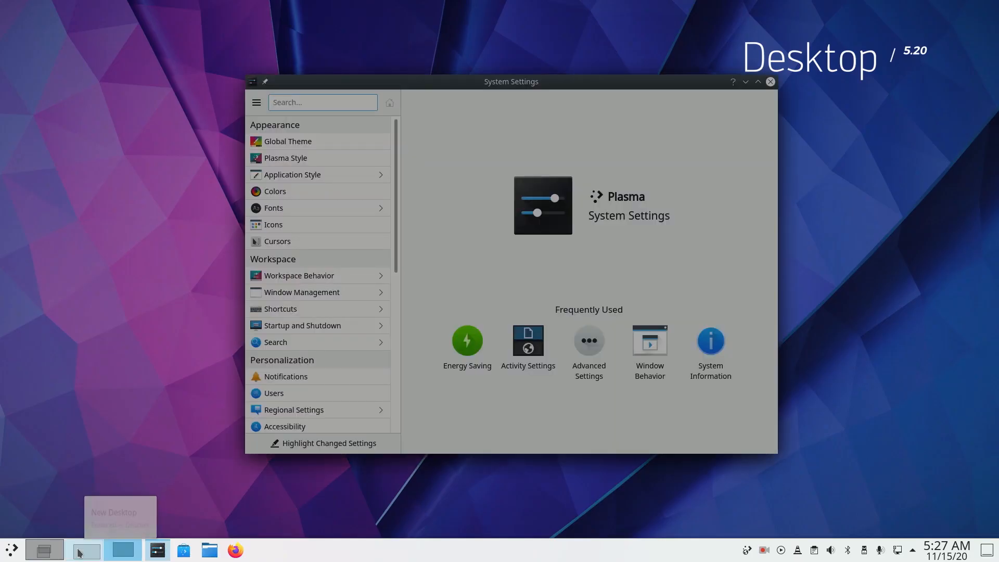
mouse_move(43, 550)
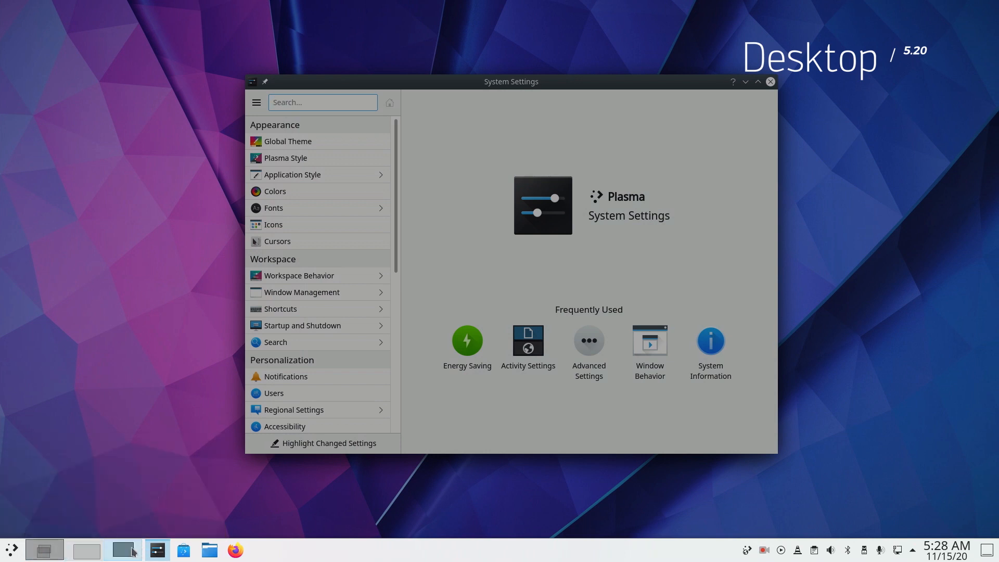
mouse_move(44, 549)
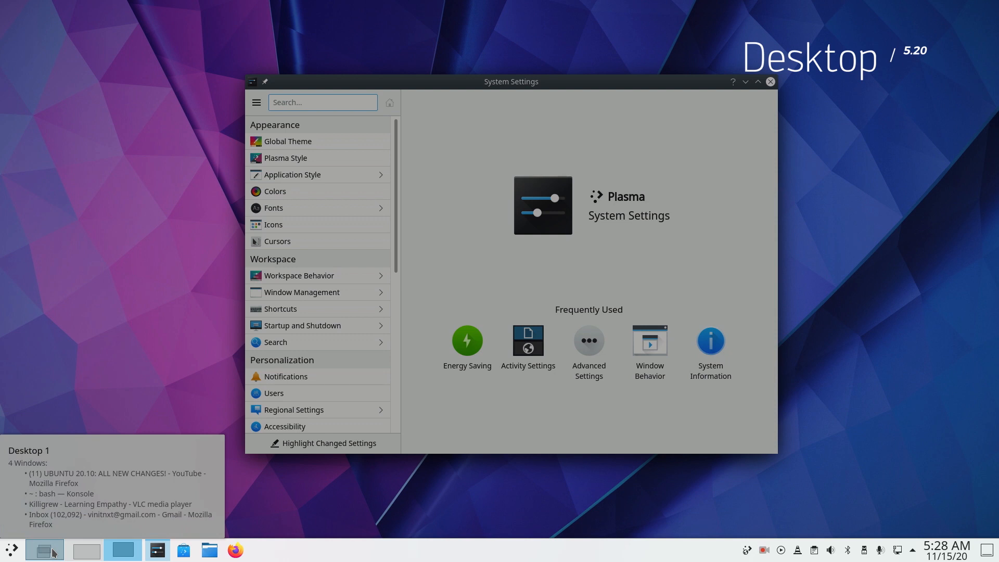
Step: Switch to Desktop 1 from the virtual desktop pager
click(9, 549)
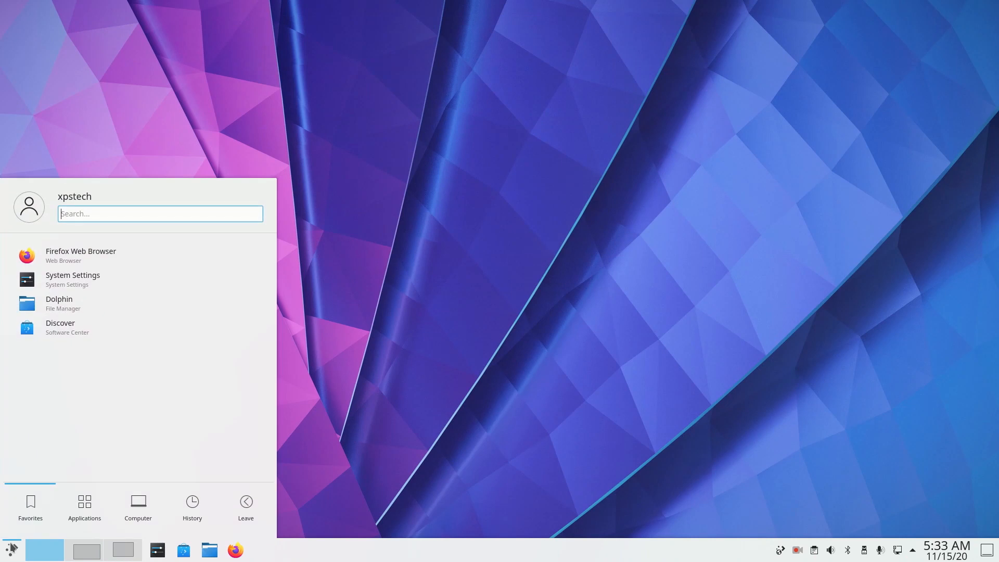
Step: Show the launcher's alternative widgets and pick the Application Menu style
right_click(11, 549)
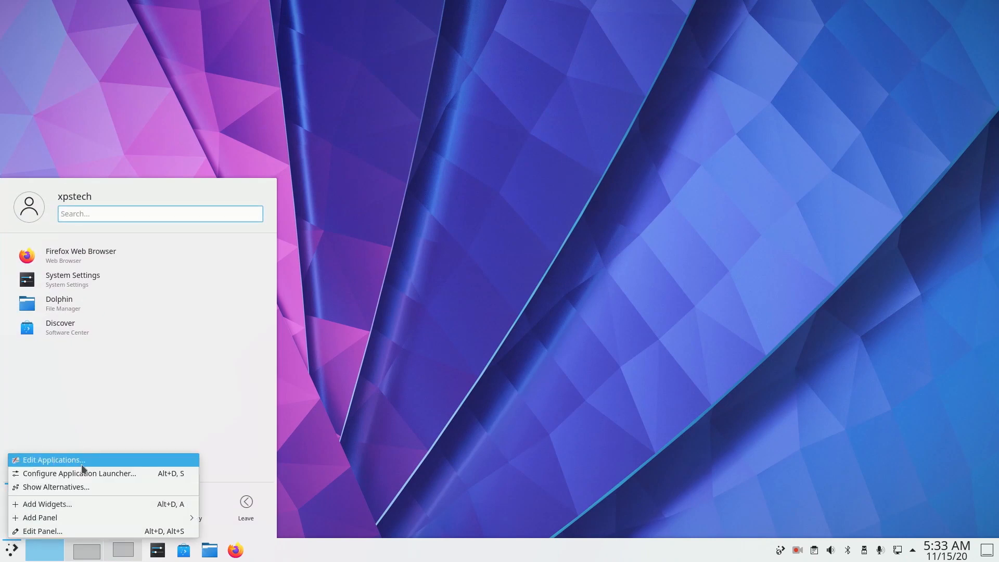
click(56, 487)
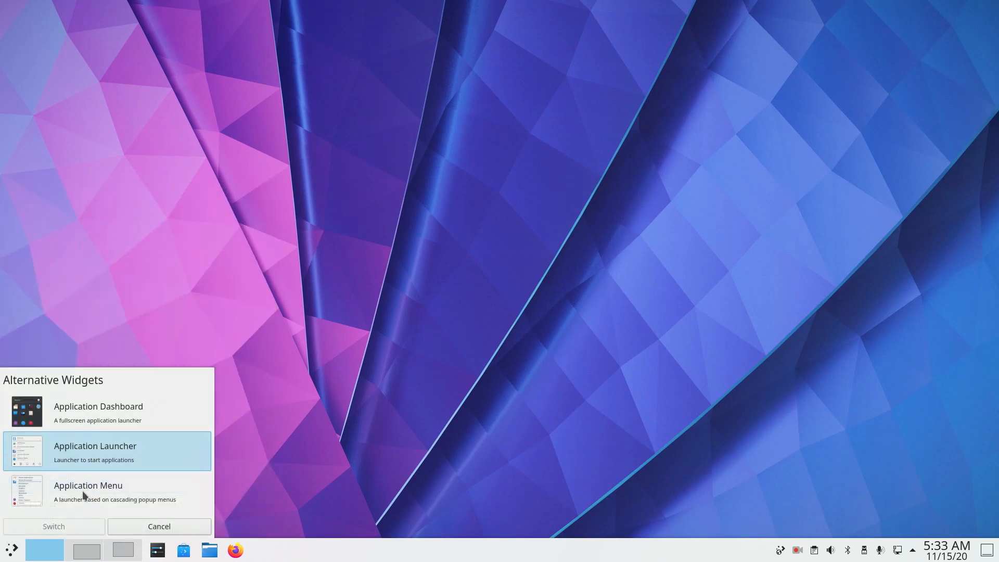
click(54, 526)
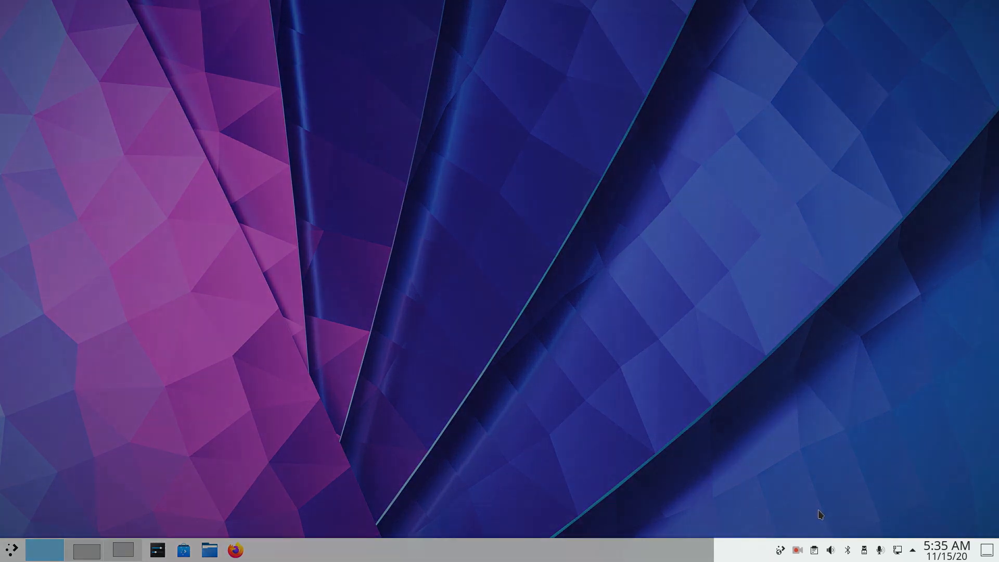
mouse_move(785, 556)
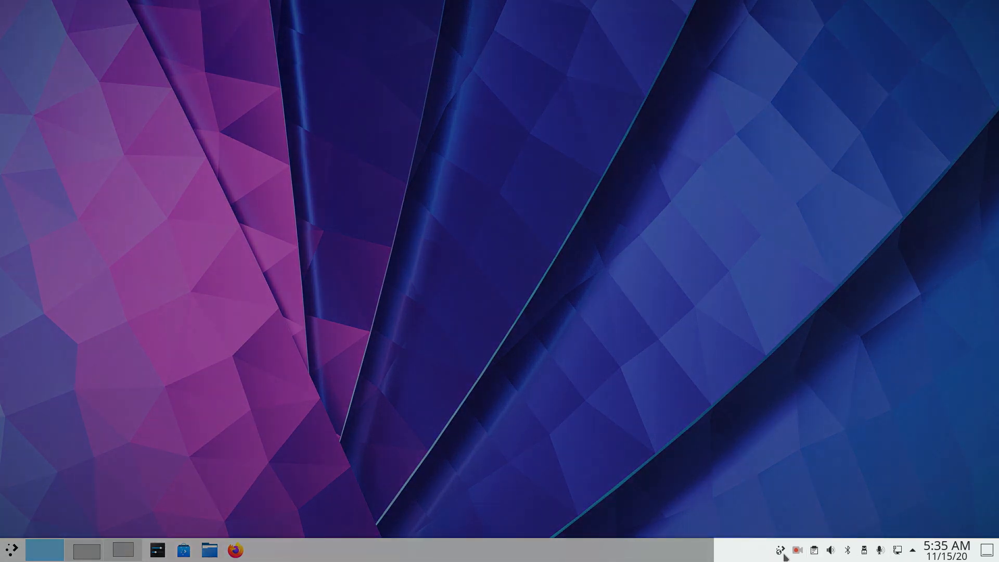
Step: Browse the status applets overview and the Battery and Brightness details
click(910, 549)
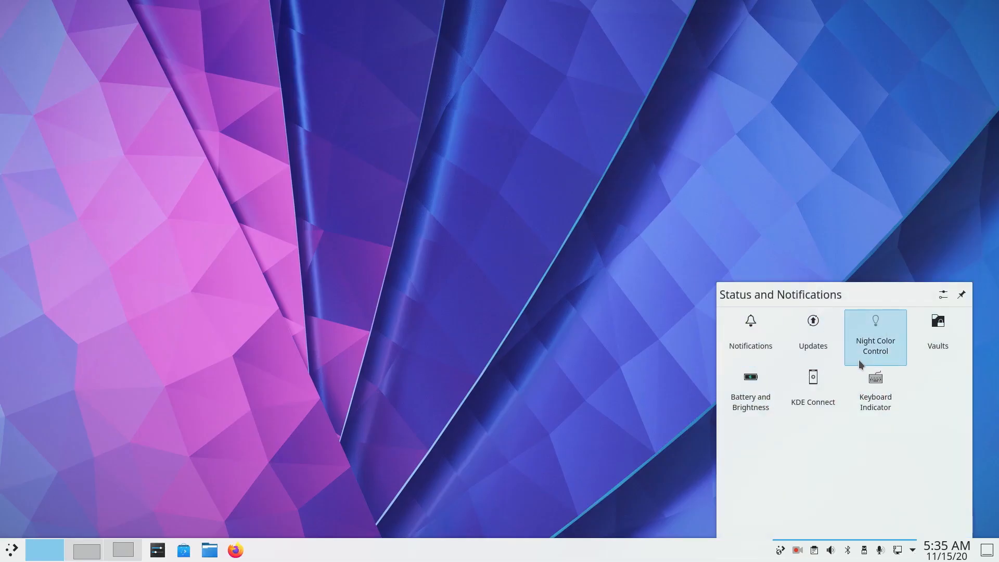
click(750, 383)
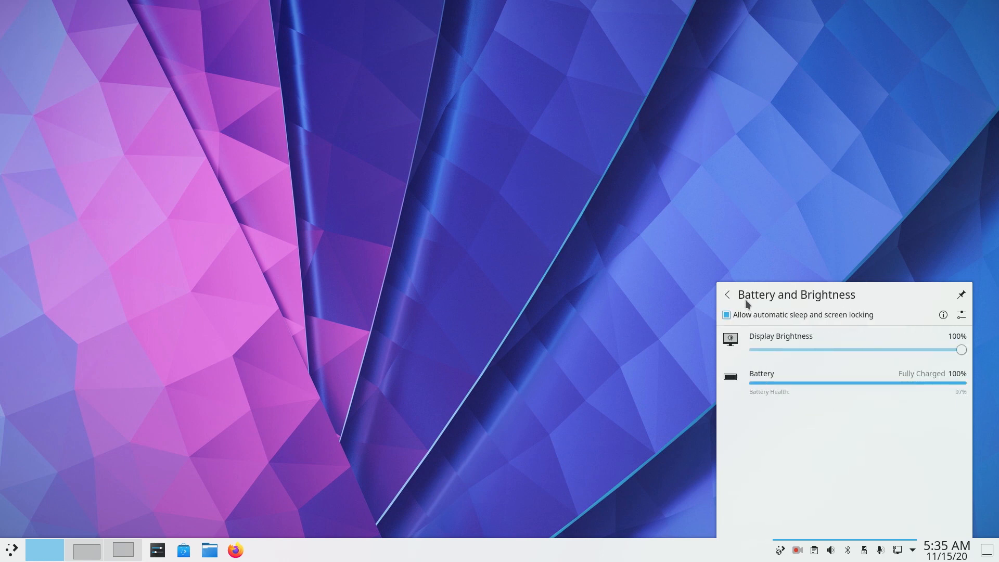
click(727, 294)
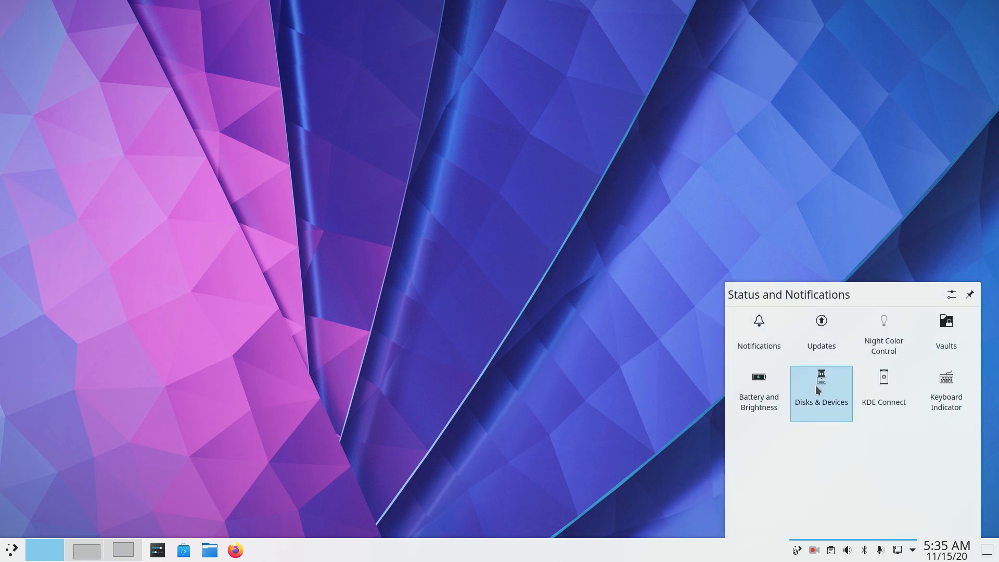
Step: Set Disks & Devices to show all devices, then bring up the System Tray settings
click(820, 394)
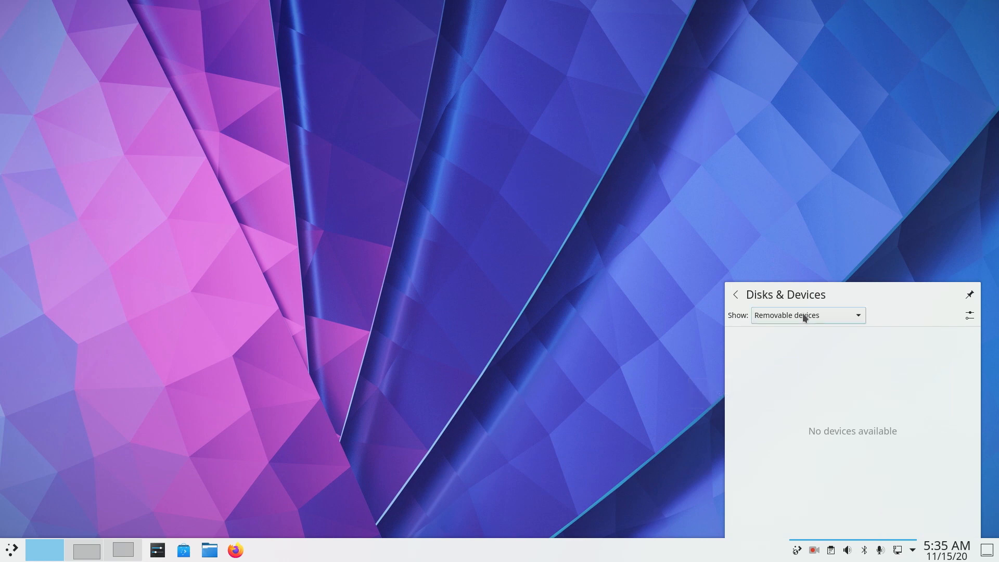
click(806, 314)
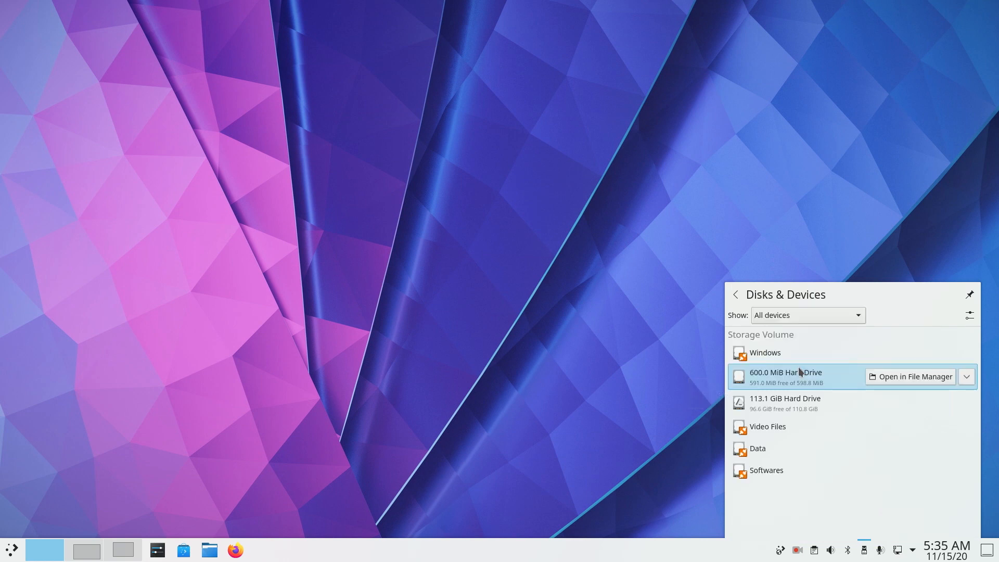
mouse_move(797, 389)
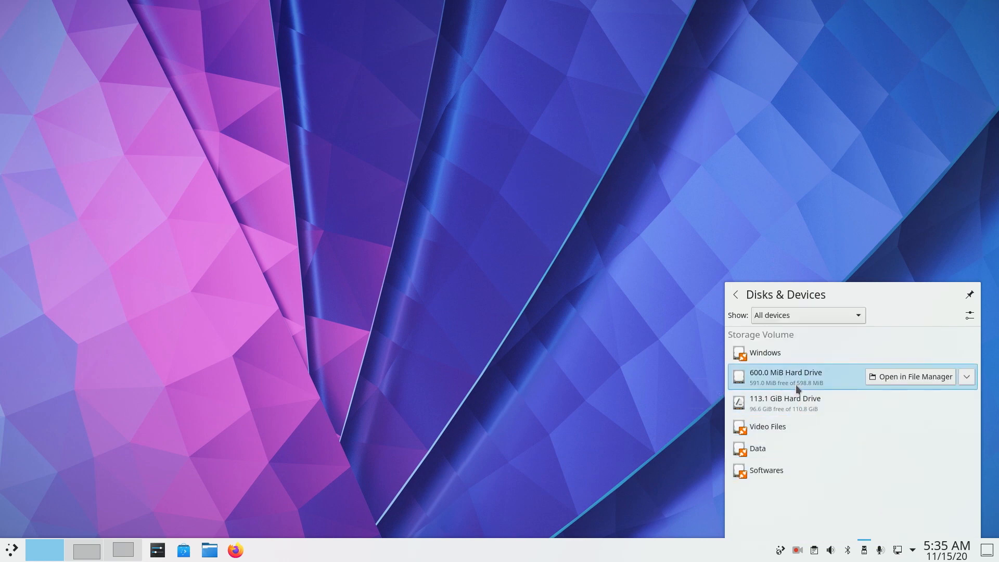
click(806, 315)
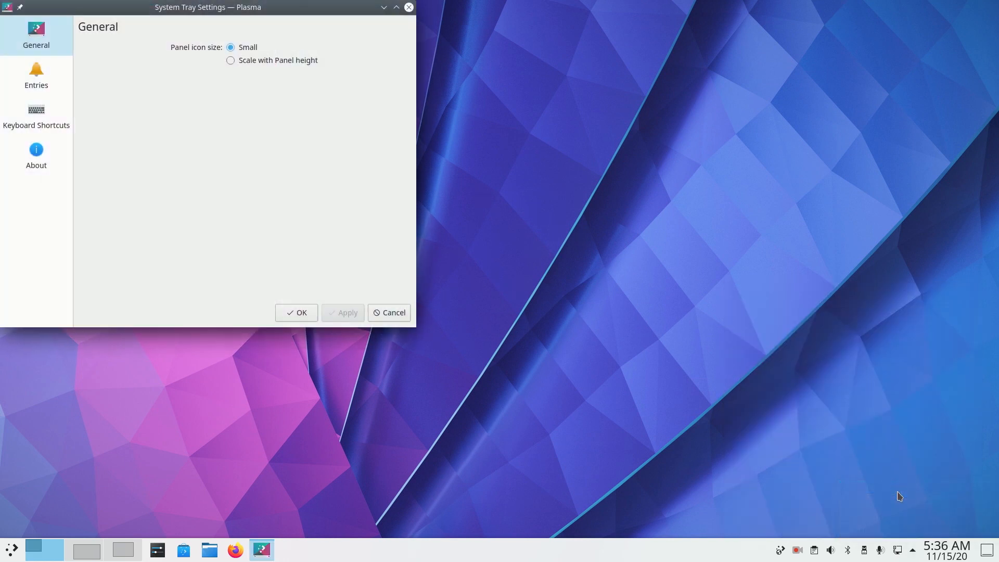
Step: Pick a panel icon size option and finish editing the panel
click(230, 60)
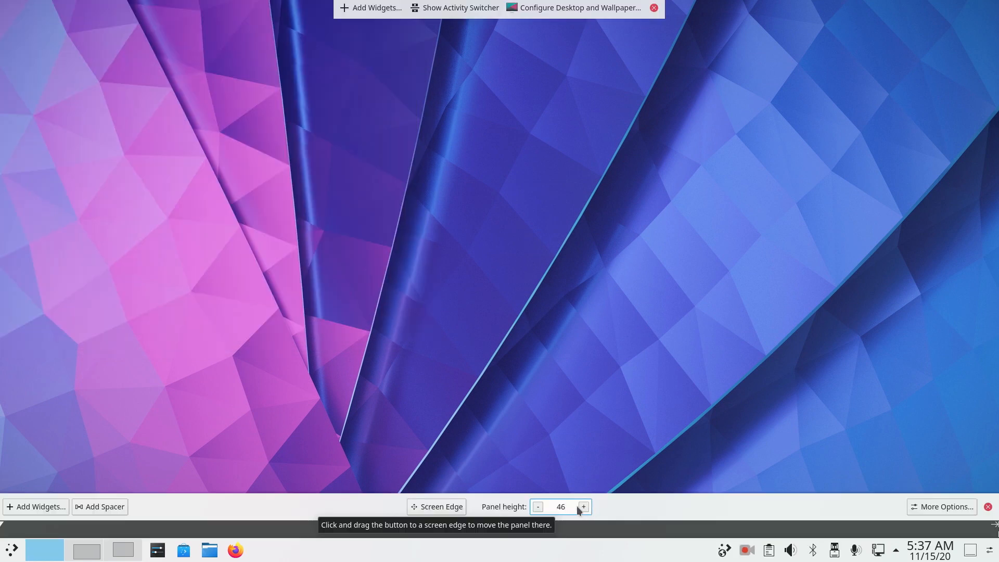
click(537, 510)
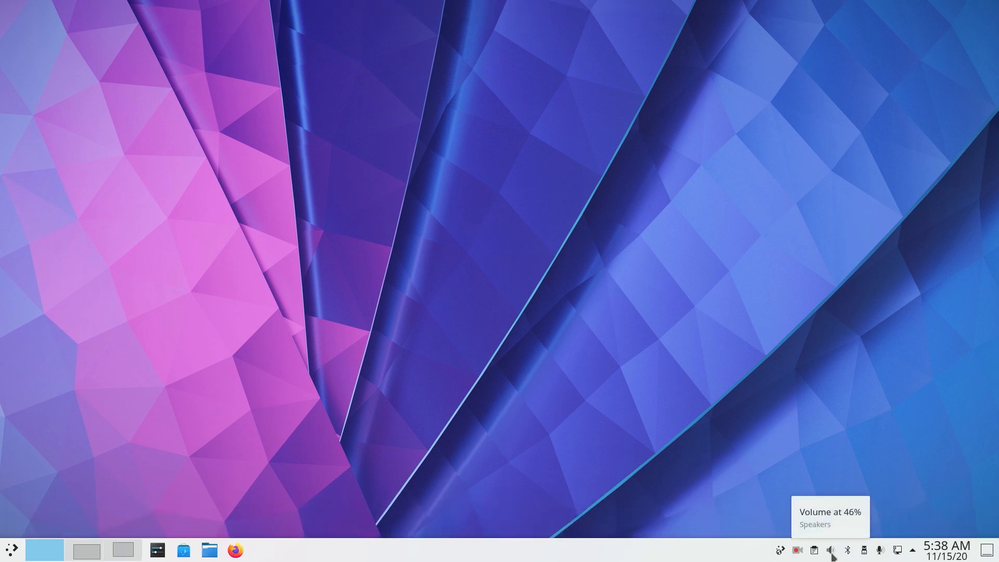
click(831, 550)
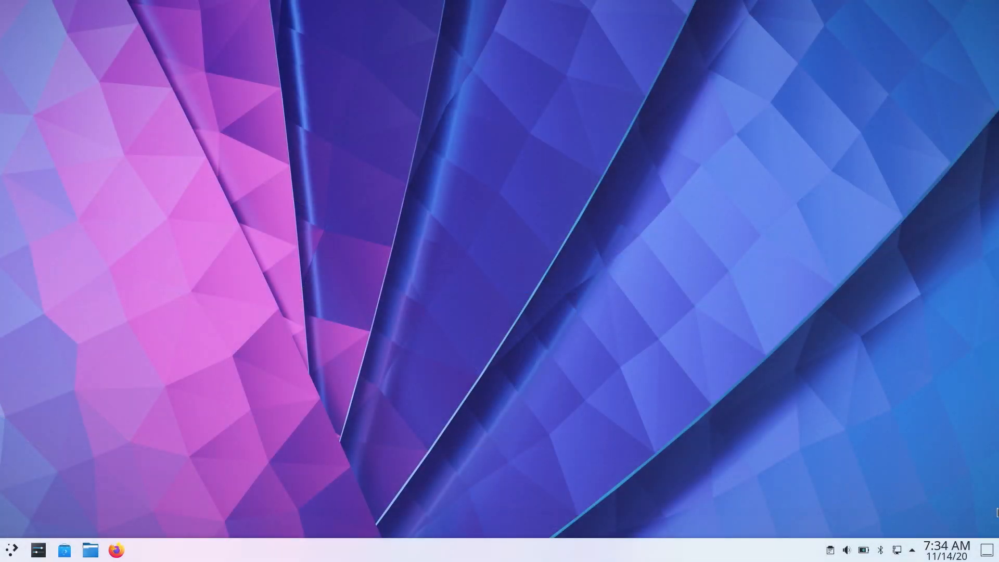
text(konso)
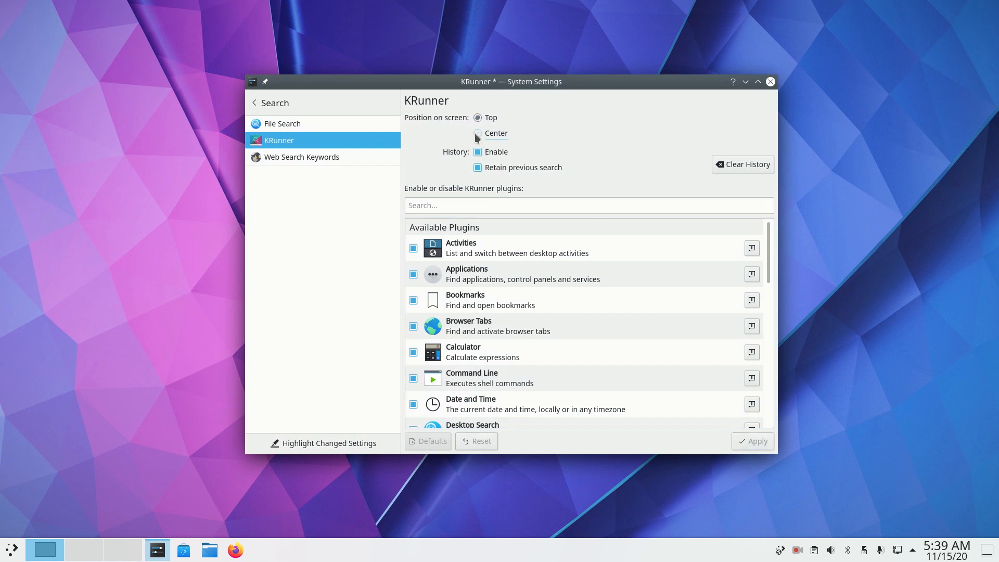
click(769, 82)
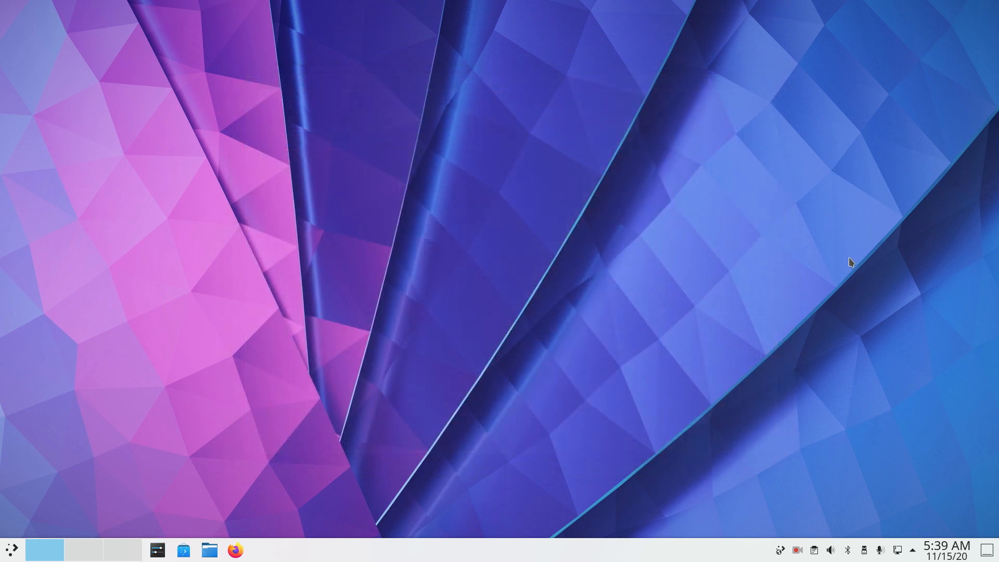
text(konso)
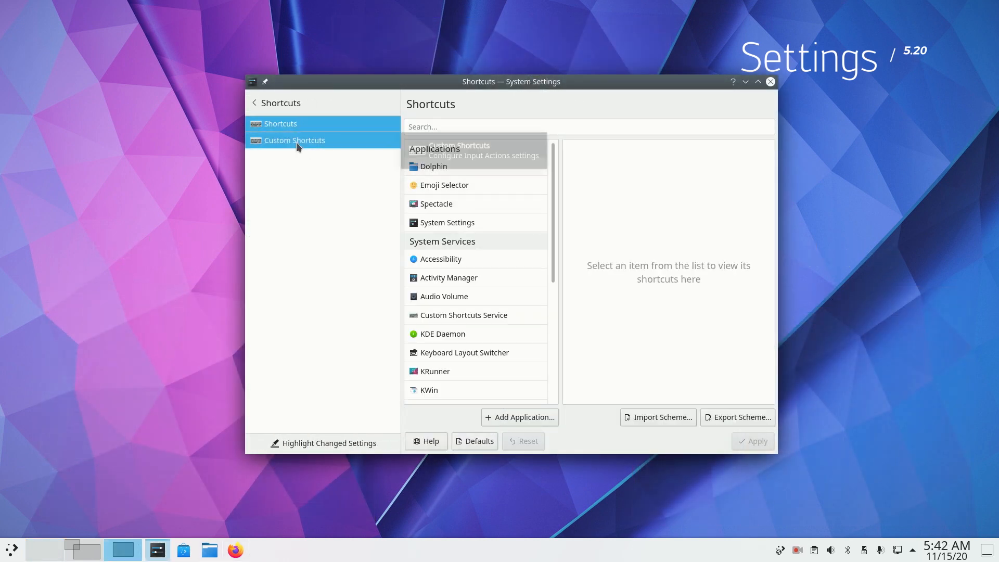
Step: Scroll the standard shortcuts list to Common Actions, then go back to all settings categories
click(281, 123)
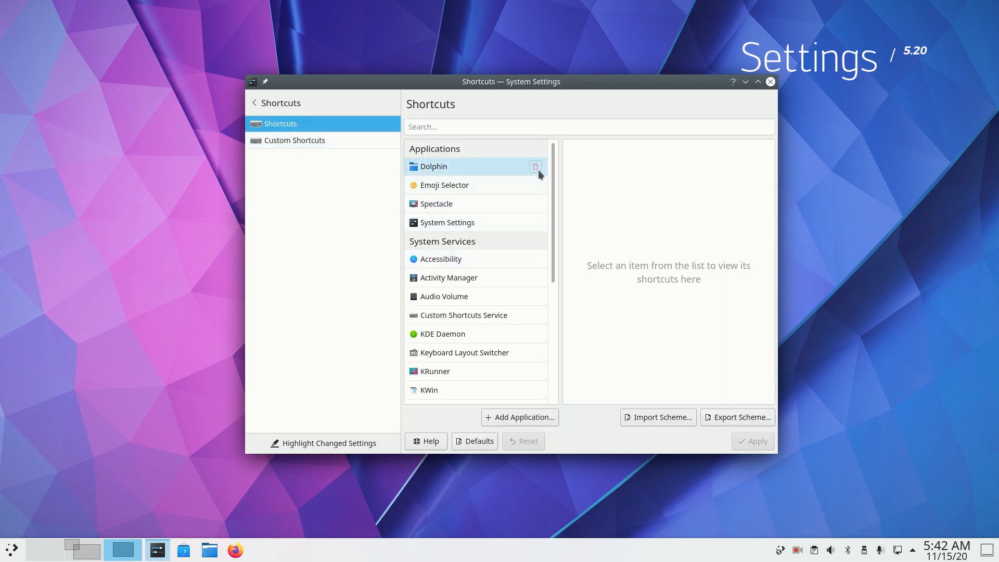
scroll(down, 3)
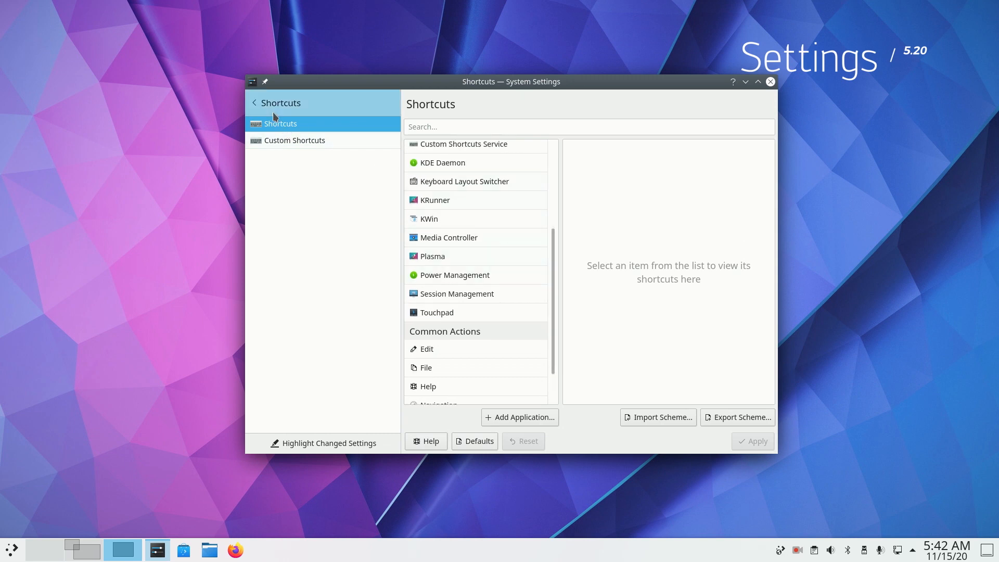
click(256, 102)
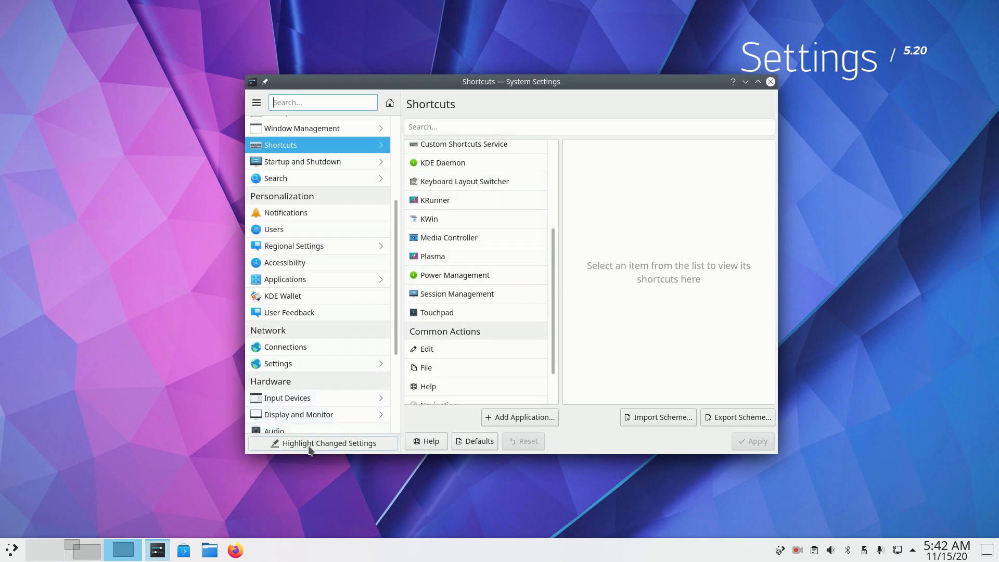
Step: Enable highlighting of changed settings and switch the global theme to Breeze Dark
click(328, 442)
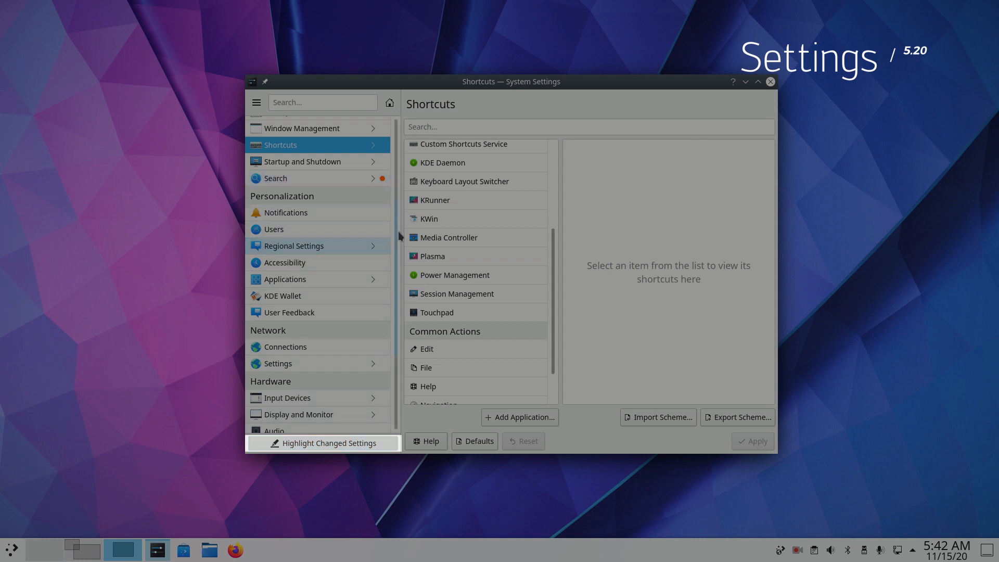
scroll(up, 3)
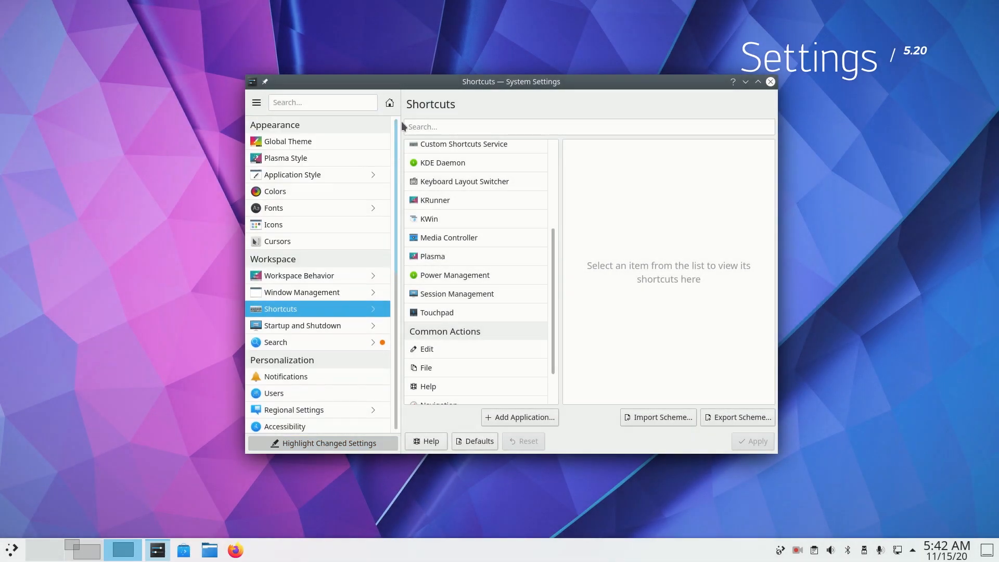
click(288, 141)
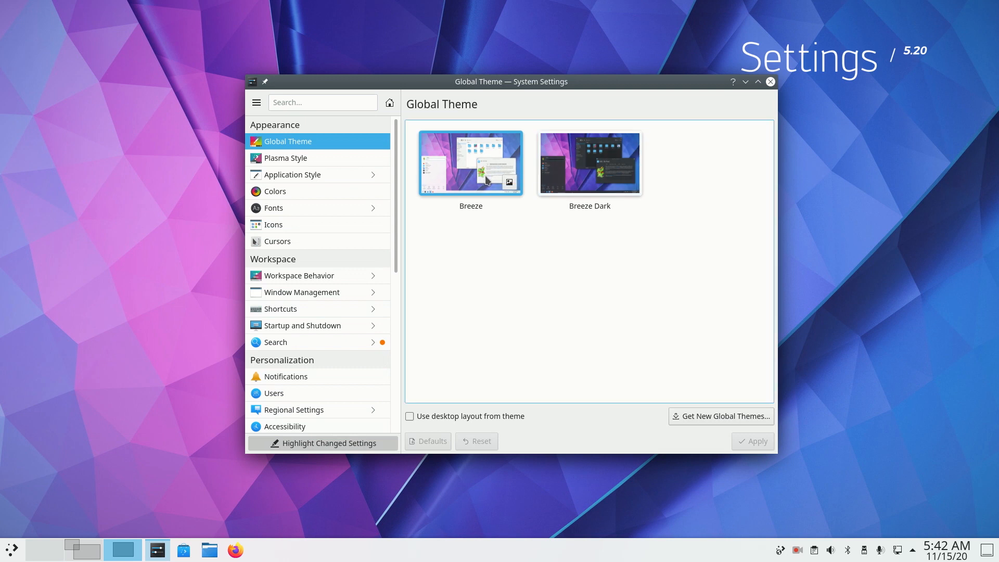
click(587, 162)
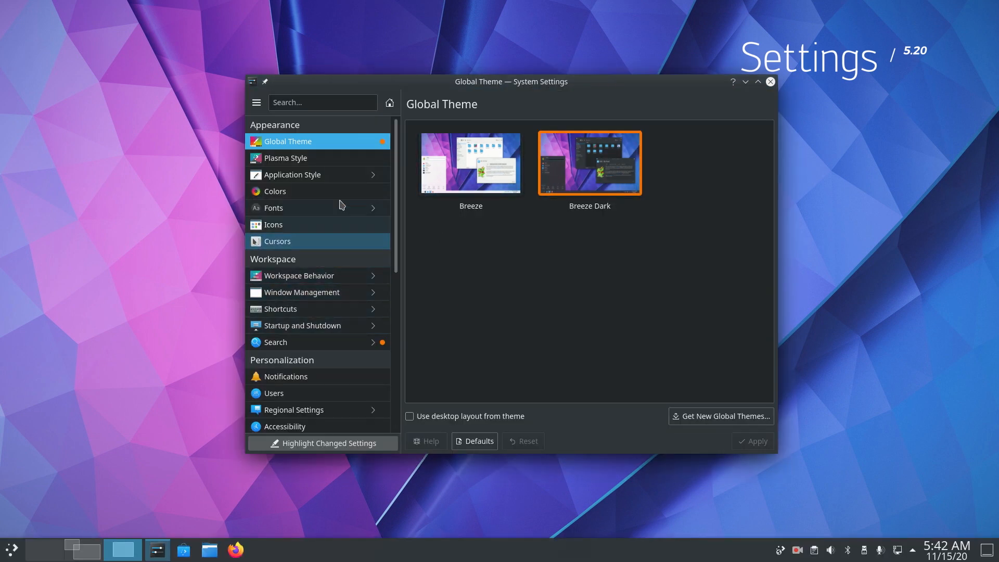
Step: View the Fonts settings page, return to the category sidebar and close System Settings
click(273, 207)
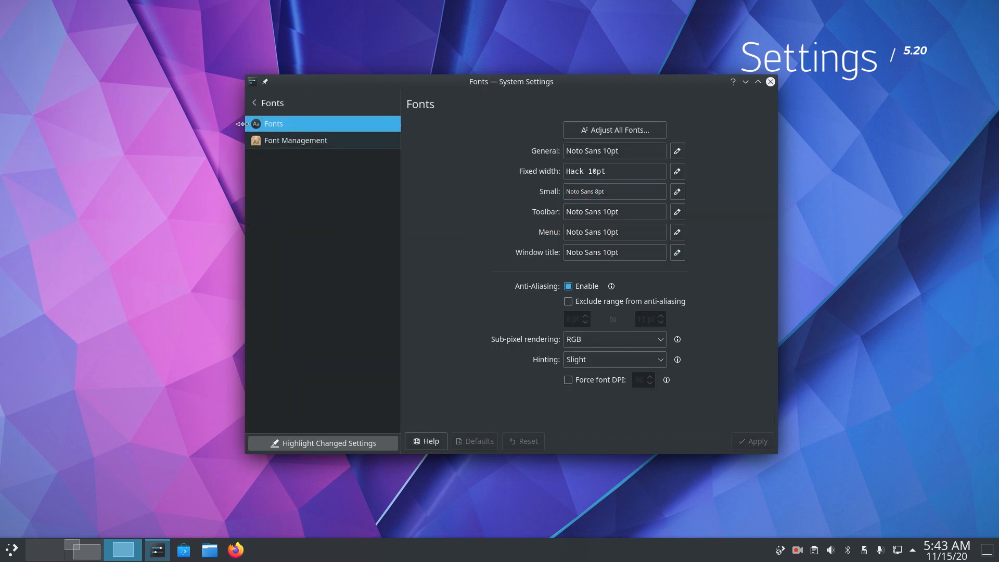
click(253, 103)
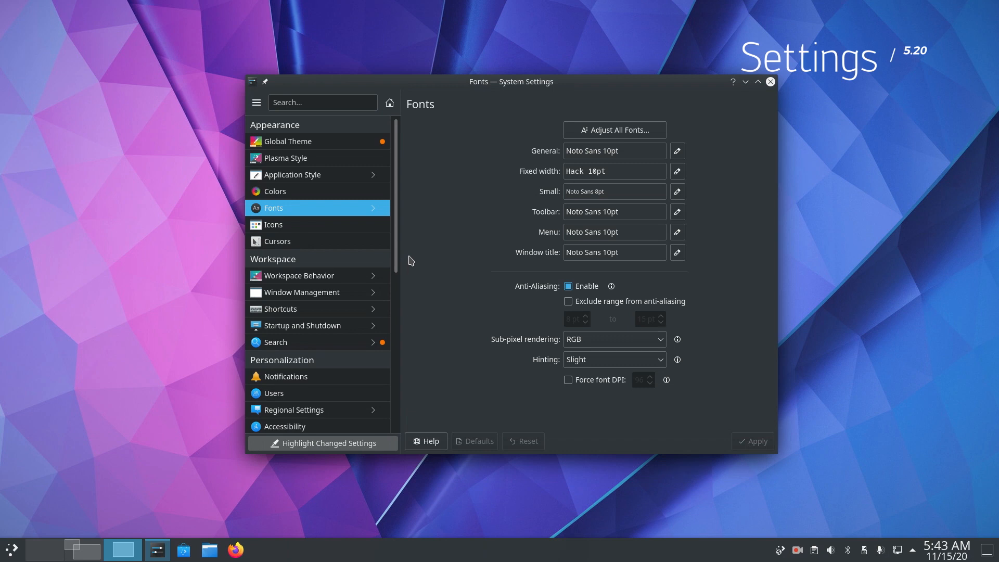
mouse_move(361, 204)
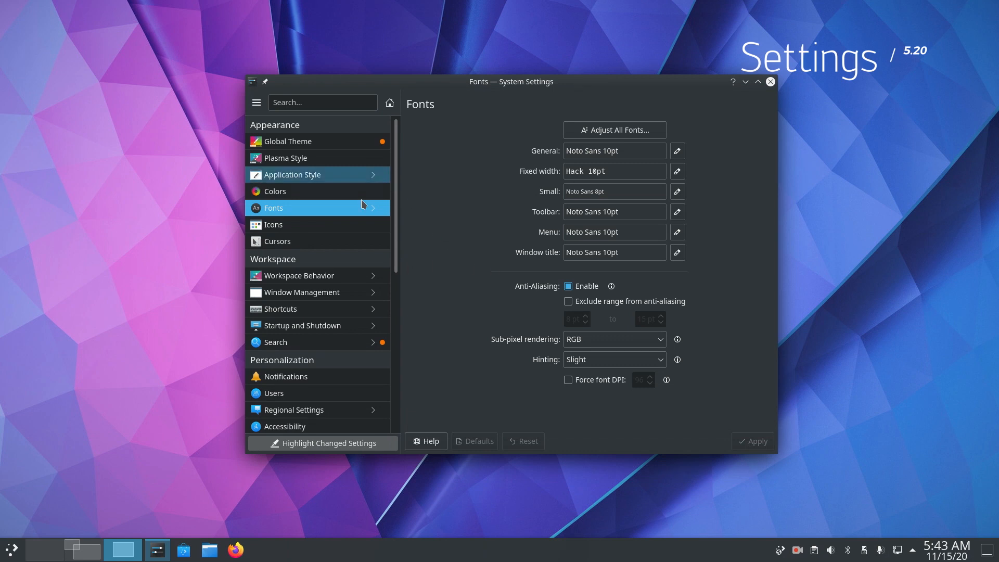
mouse_move(561, 310)
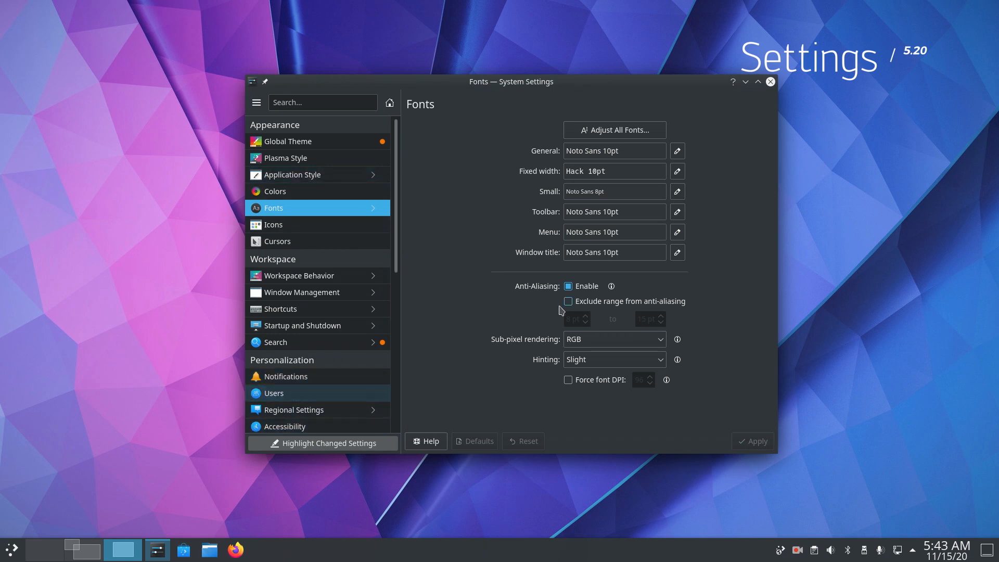
mouse_move(527, 176)
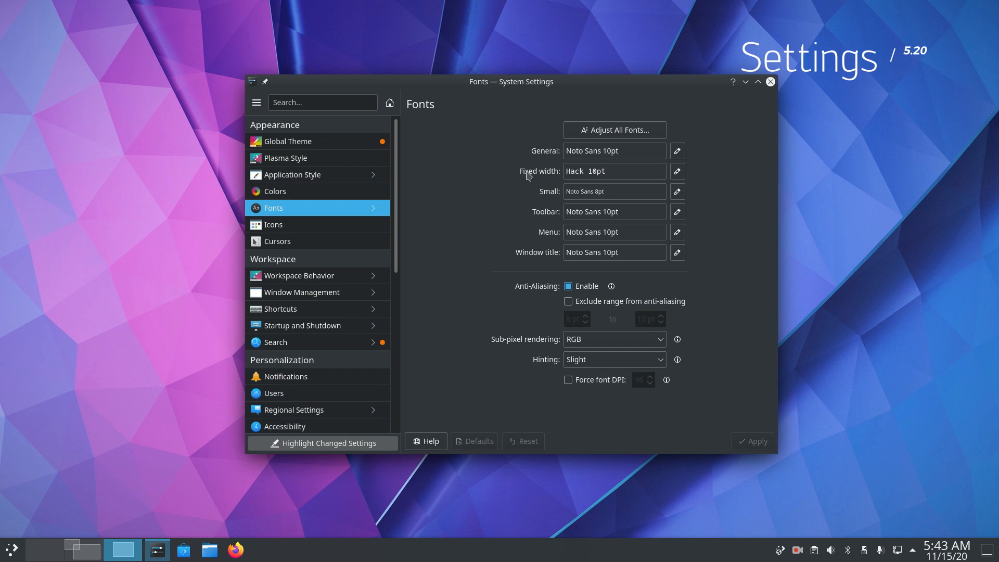
click(769, 82)
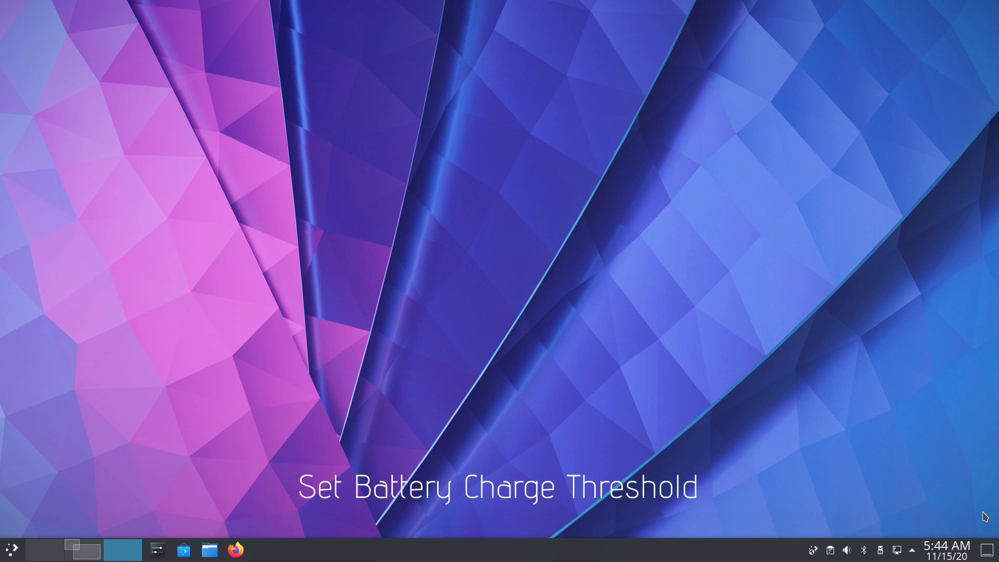
Step: Bring up Chrome showing the PowerDevil charge_control_*_threshold merge request
click(880, 550)
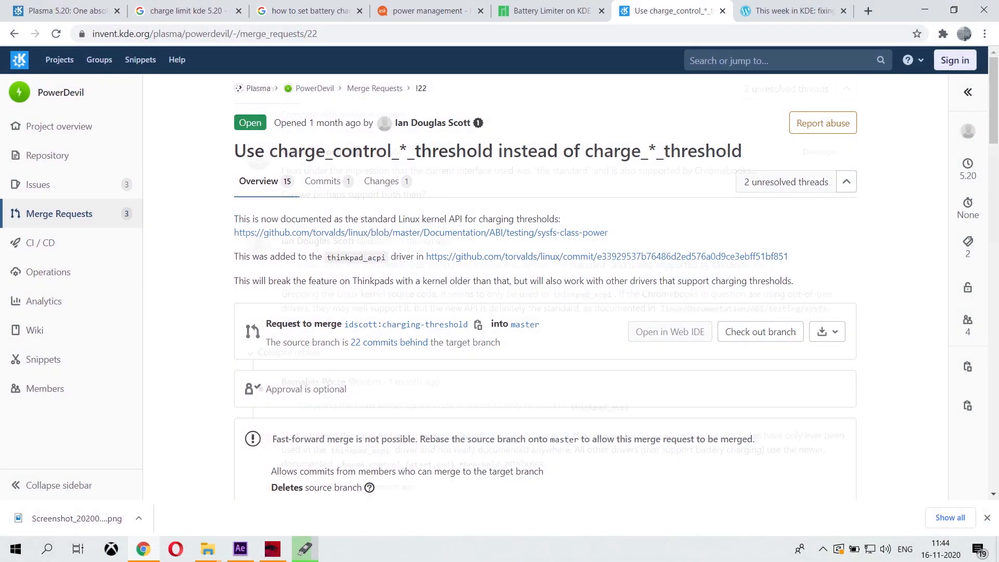
Step: Run the find command for /sys/class/power_supply/BAT*/charge_stop_threshold to check threshold support
scroll(down, 3)
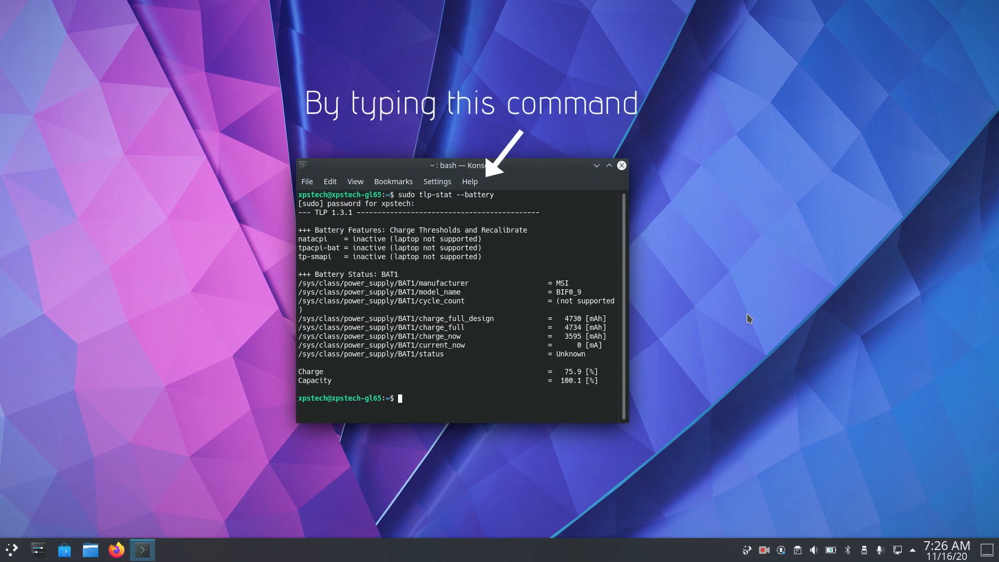
text(find /sys/class/power_supply/BAT*/charge_stop_threshold)
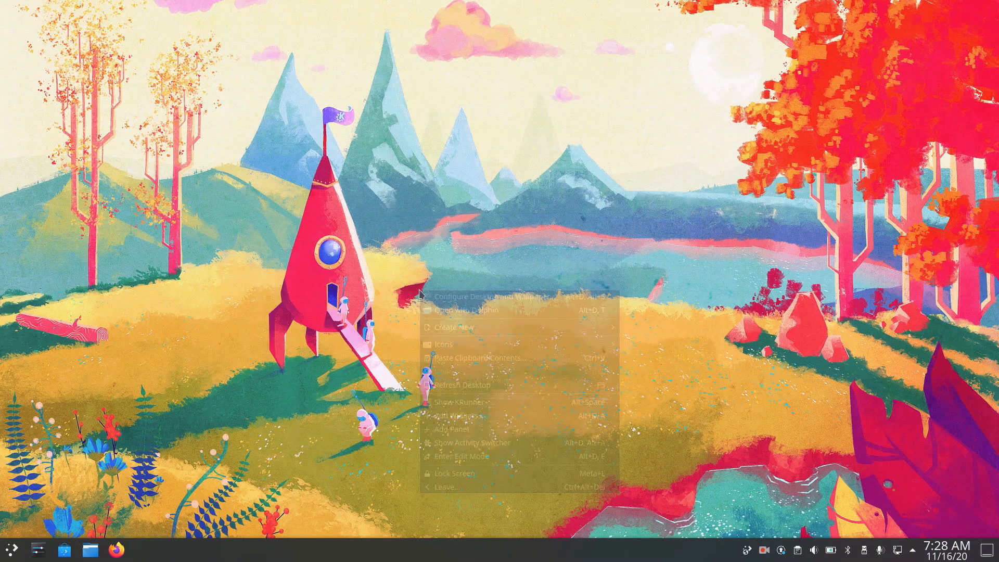
click(12, 549)
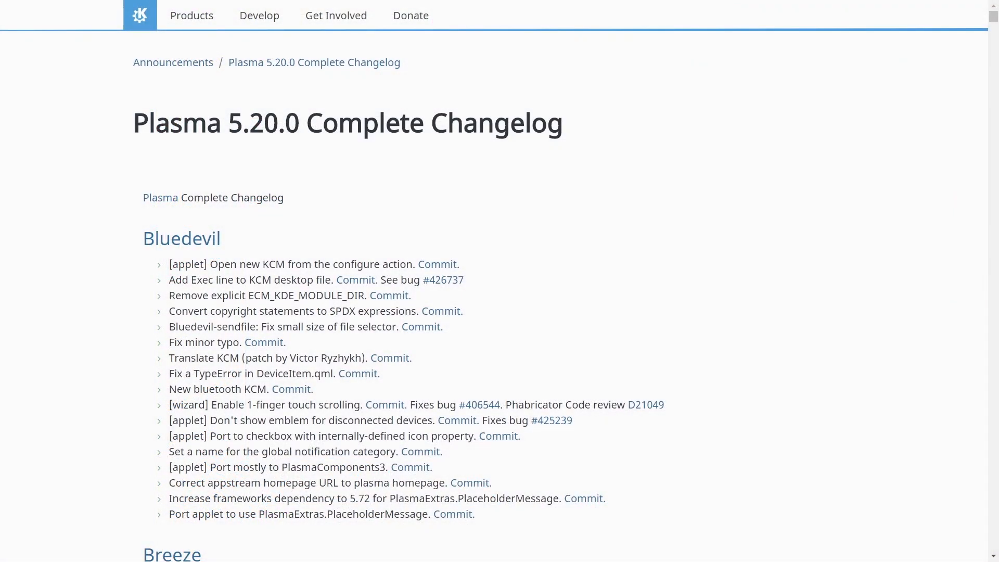
Step: Scroll the Plasma 5.20.0 changelog down past Bluedevil into the Breeze section
scroll(down, 3)
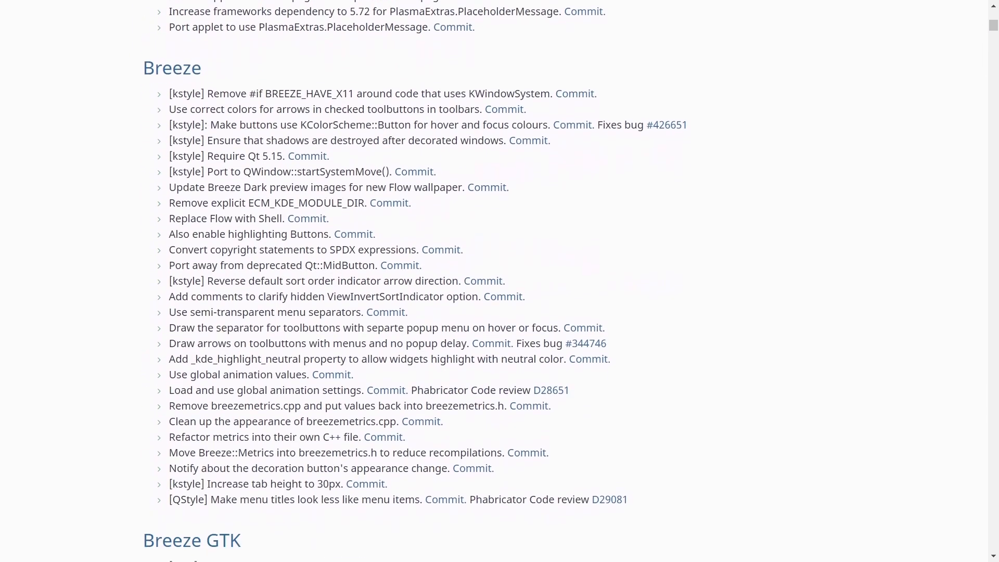
scroll(down, 3)
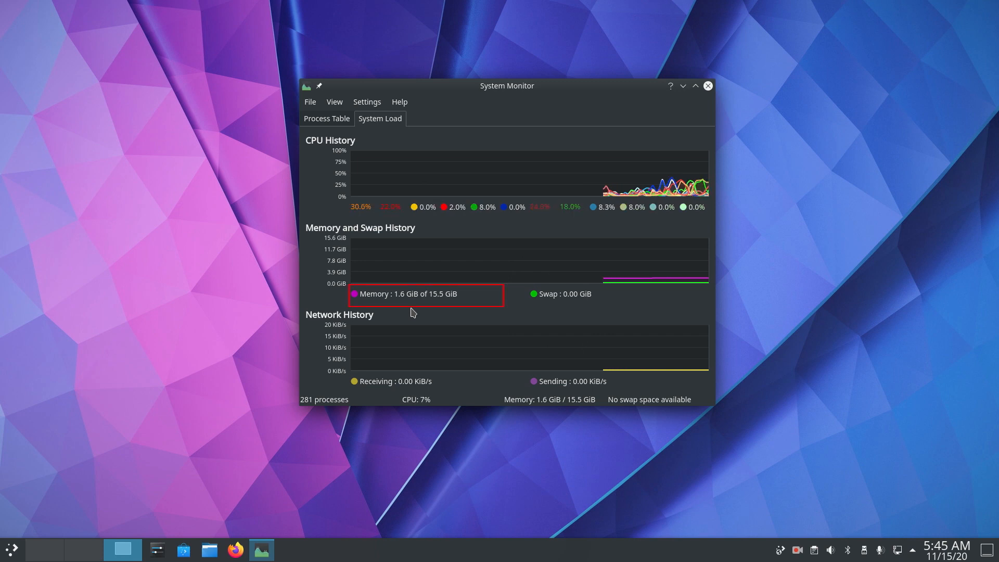
mouse_move(537, 329)
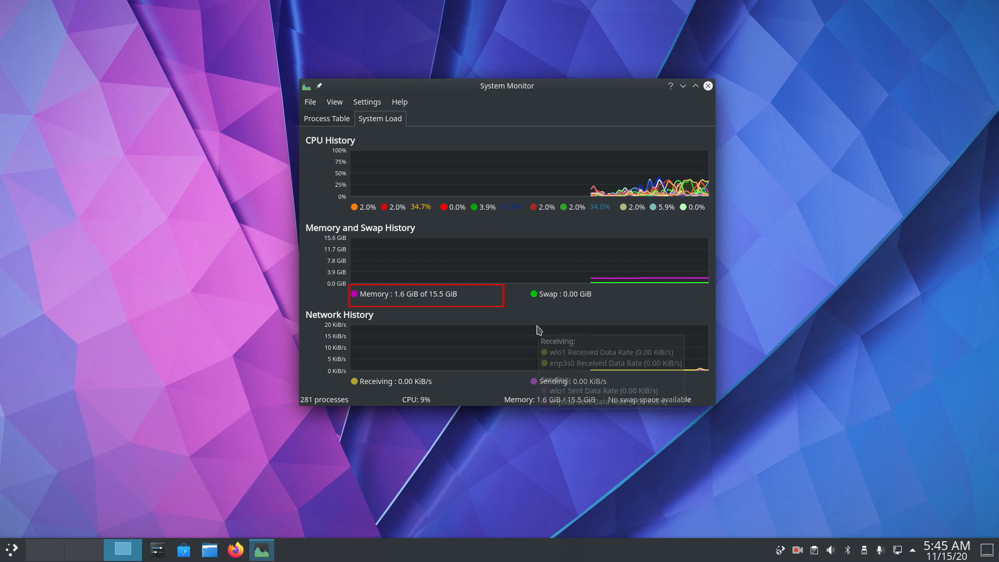
mouse_move(859, 316)
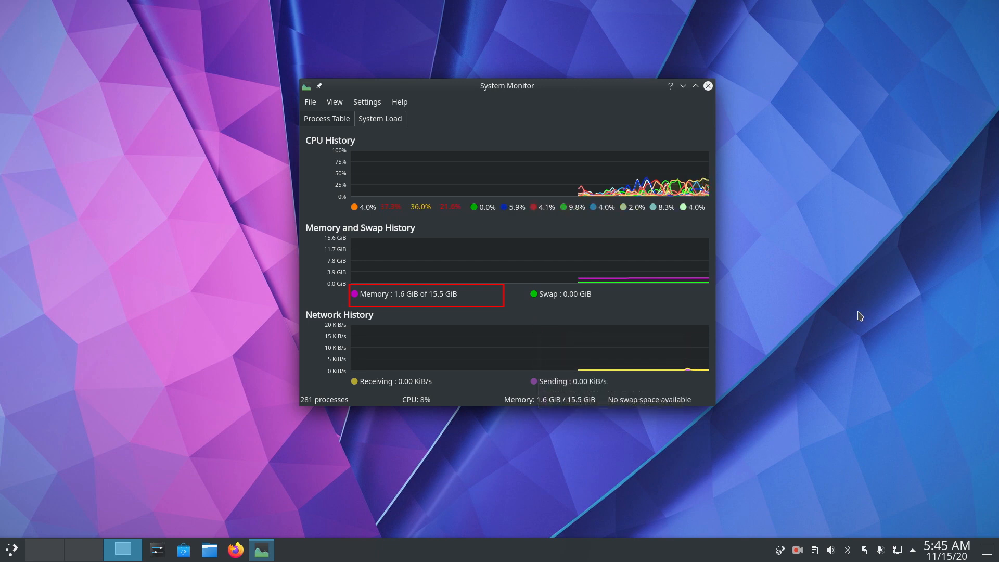